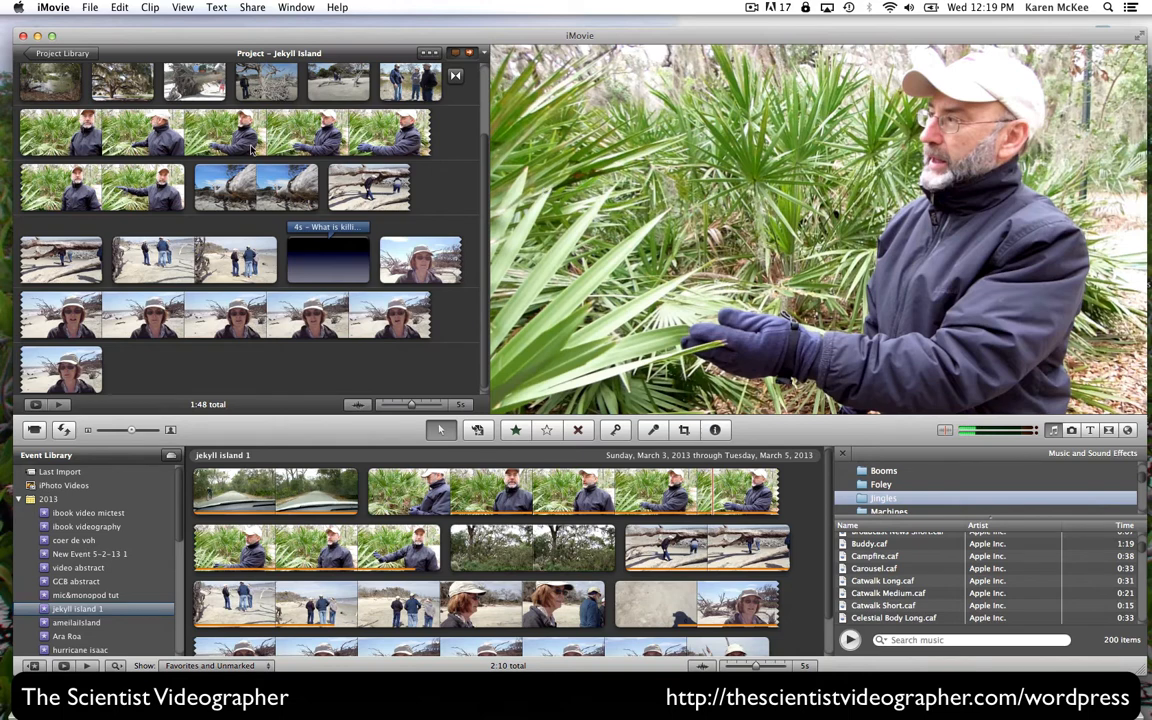
# - Review the iMovie application preferences before editing the project
pyautogui.click(90, 8)
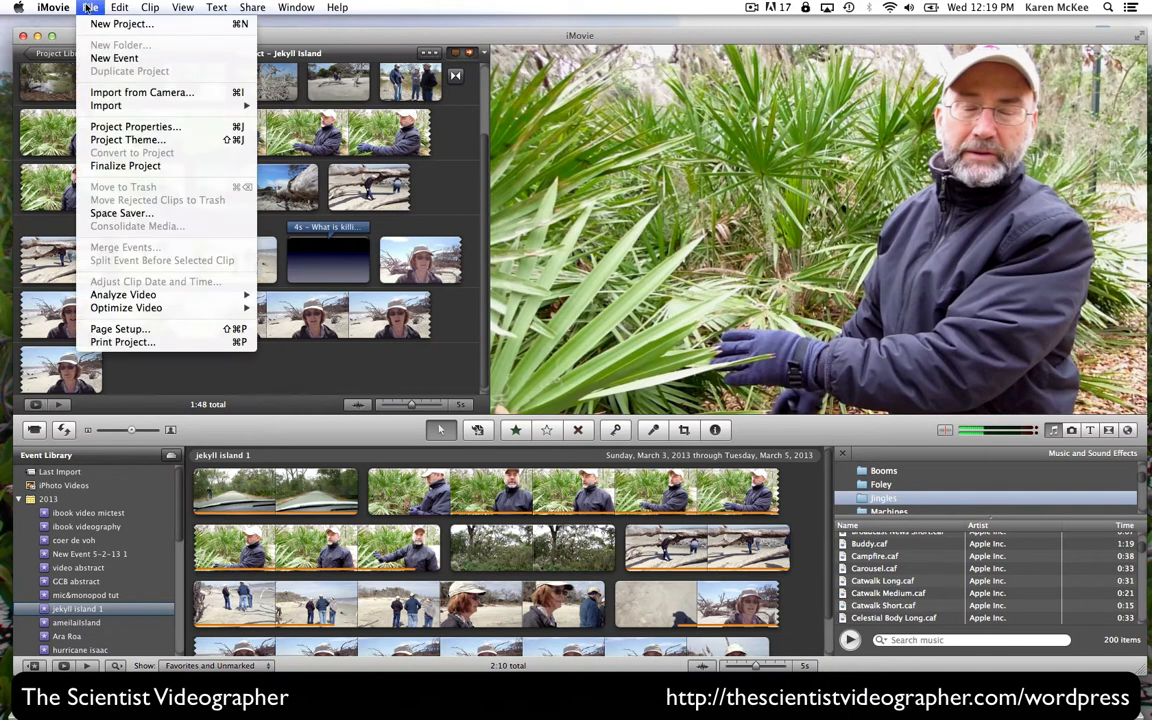
pyautogui.click(52, 8)
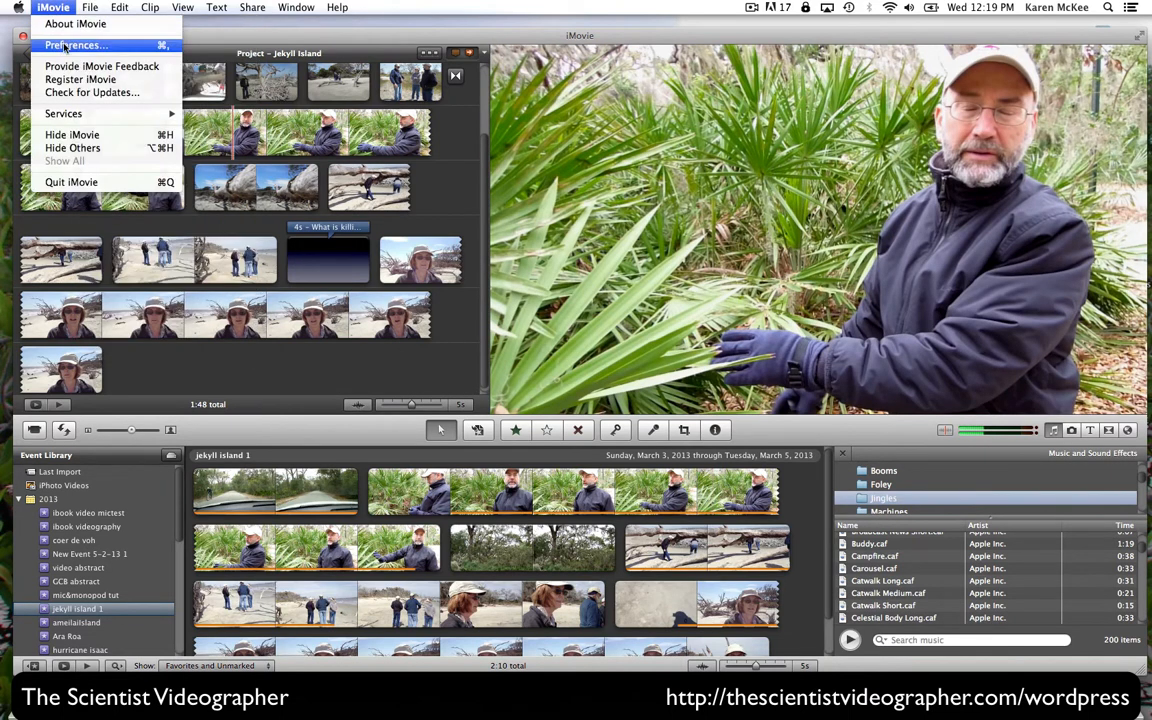
pyautogui.click(72, 44)
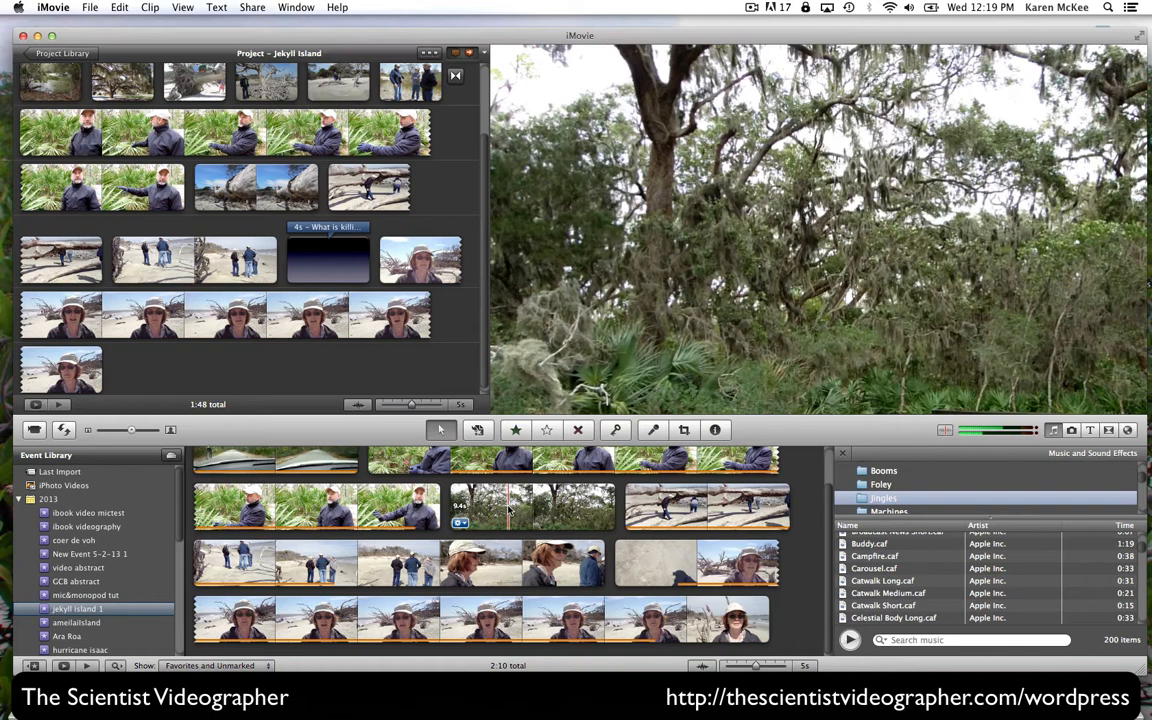
# - Add the tree clip as a picture-in-picture inset moved to the top-left of the frame
pyautogui.click(532, 504)
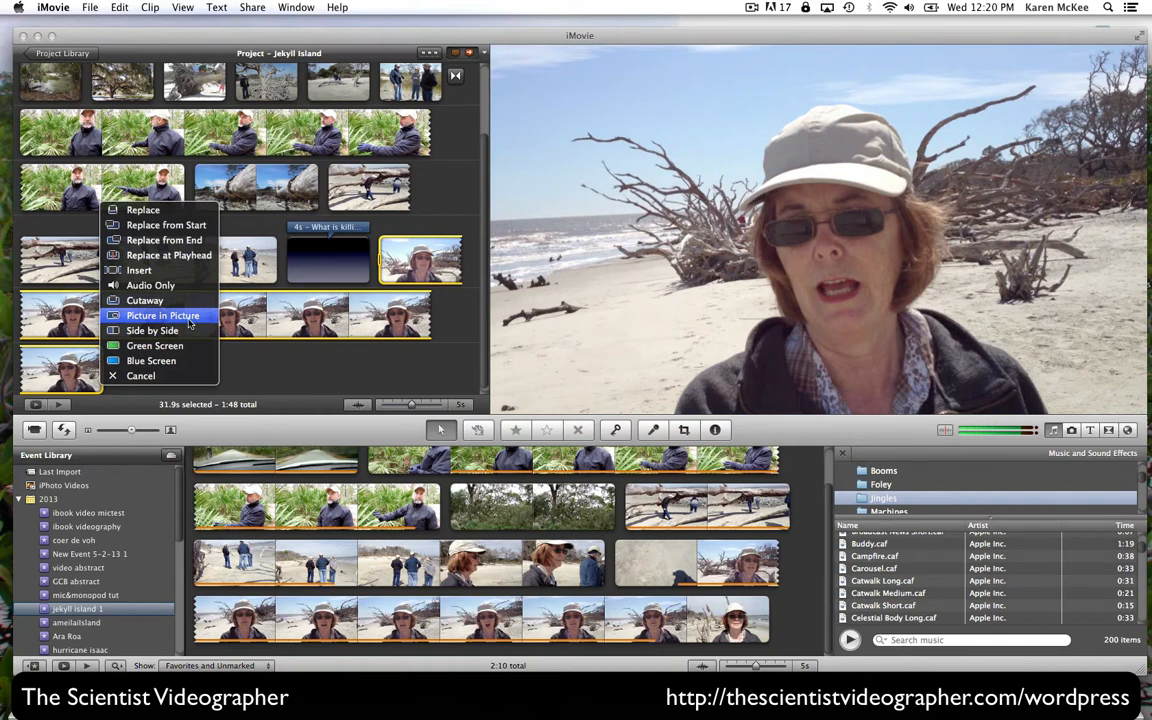
pyautogui.moveTo(152, 330)
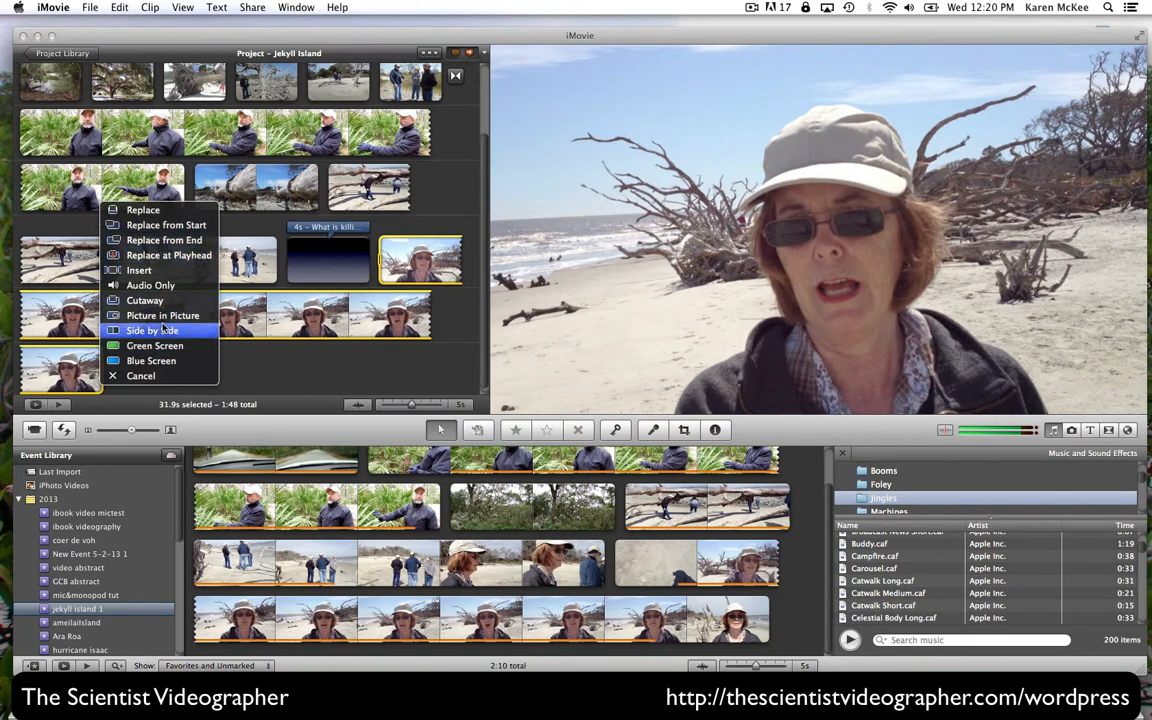
pyautogui.click(152, 330)
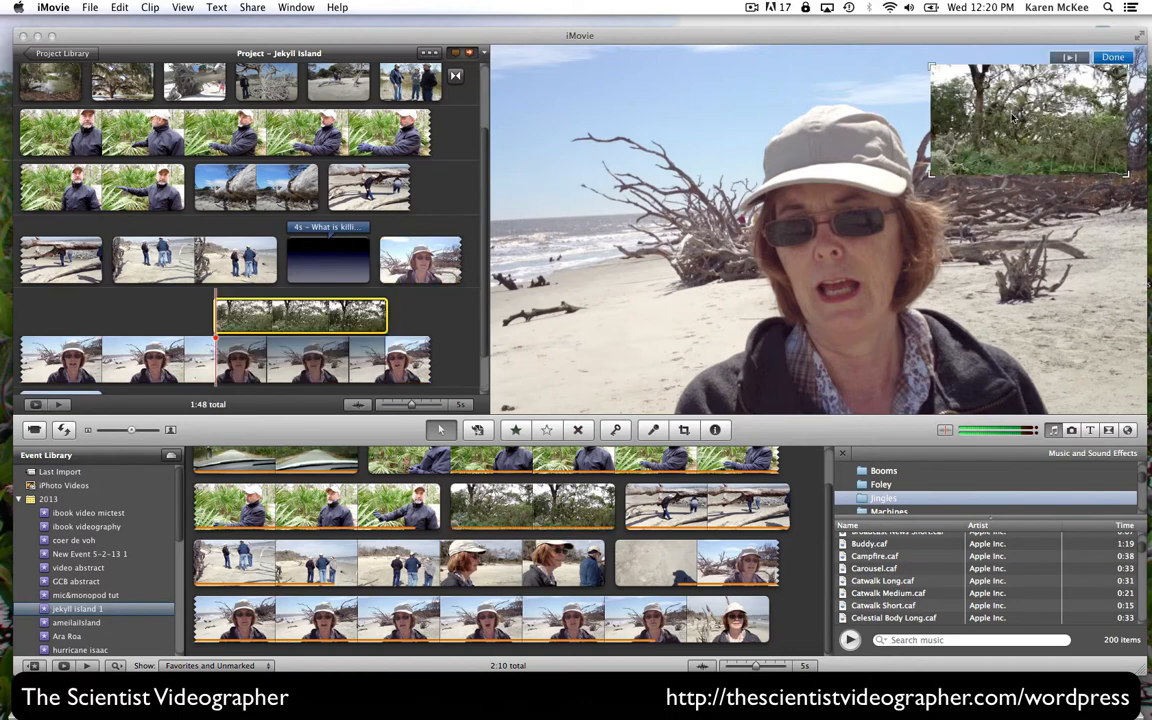
pyautogui.moveTo(1030, 118); pyautogui.dragTo(620, 136)
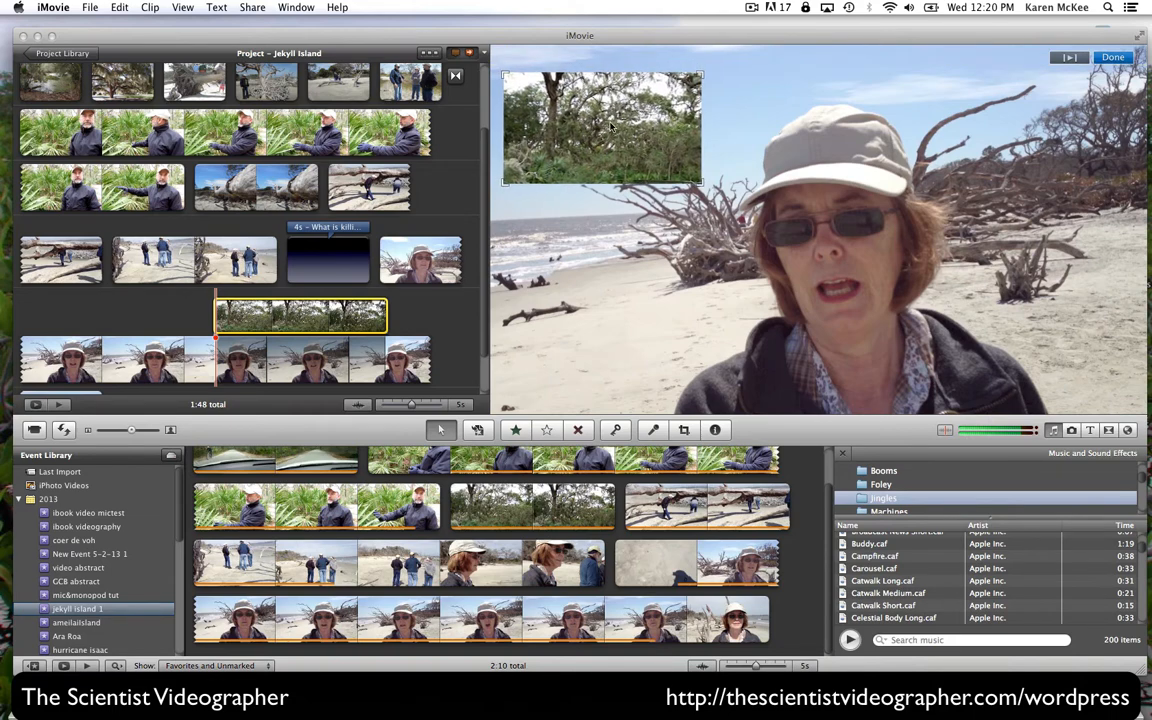
pyautogui.moveTo(680, 164)
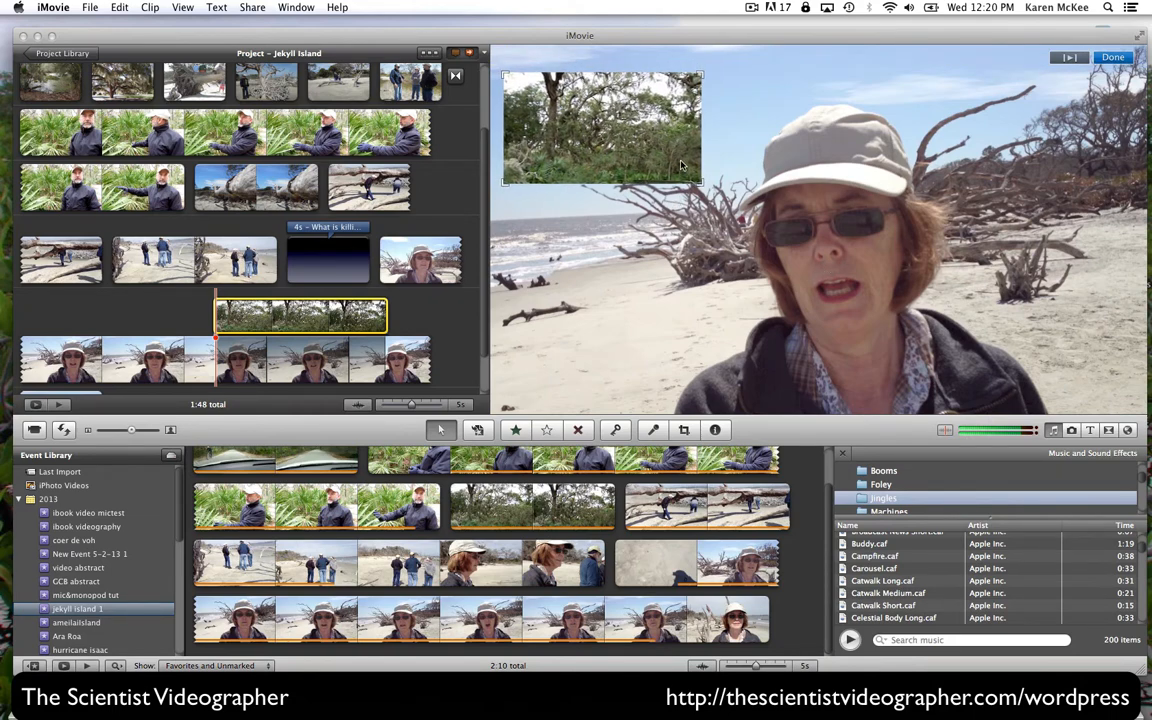
pyautogui.moveTo(700, 184)
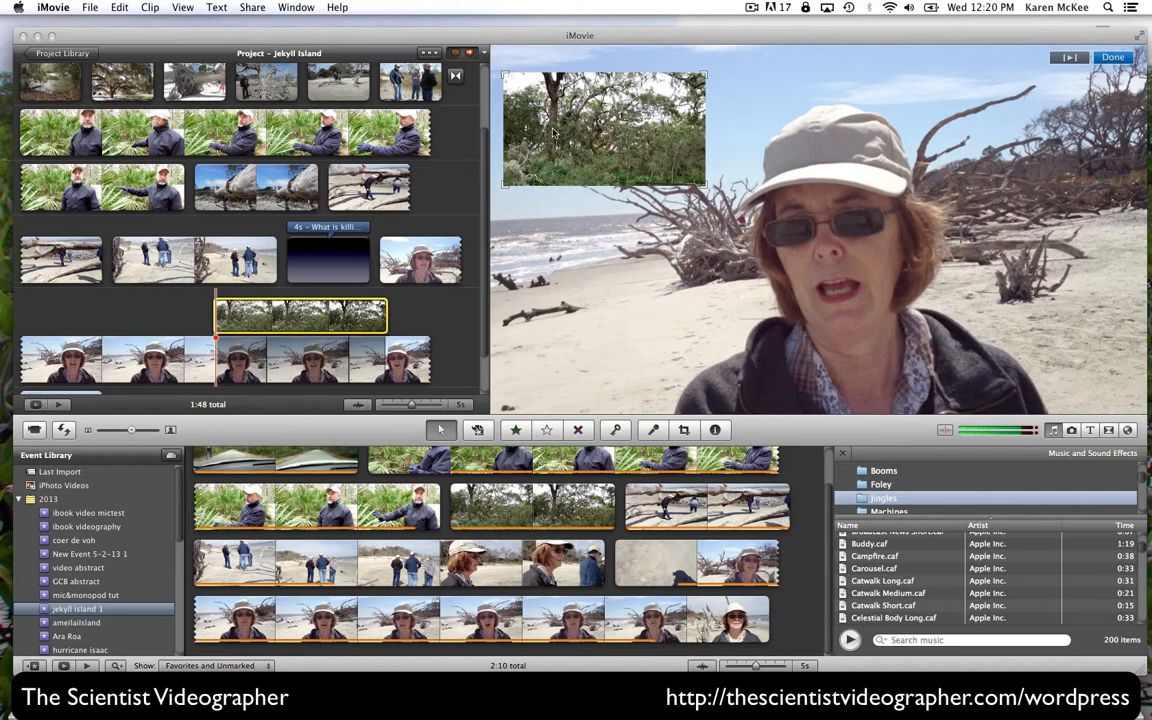
pyautogui.moveTo(240, 330)
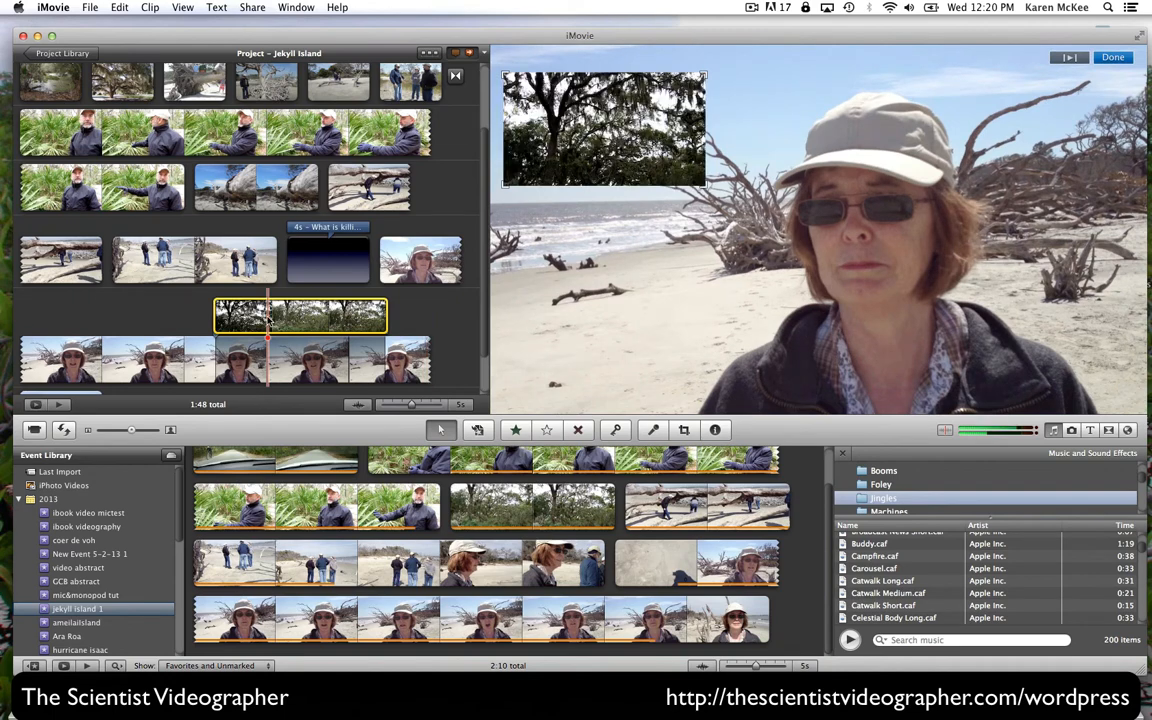
pyautogui.moveTo(368, 322)
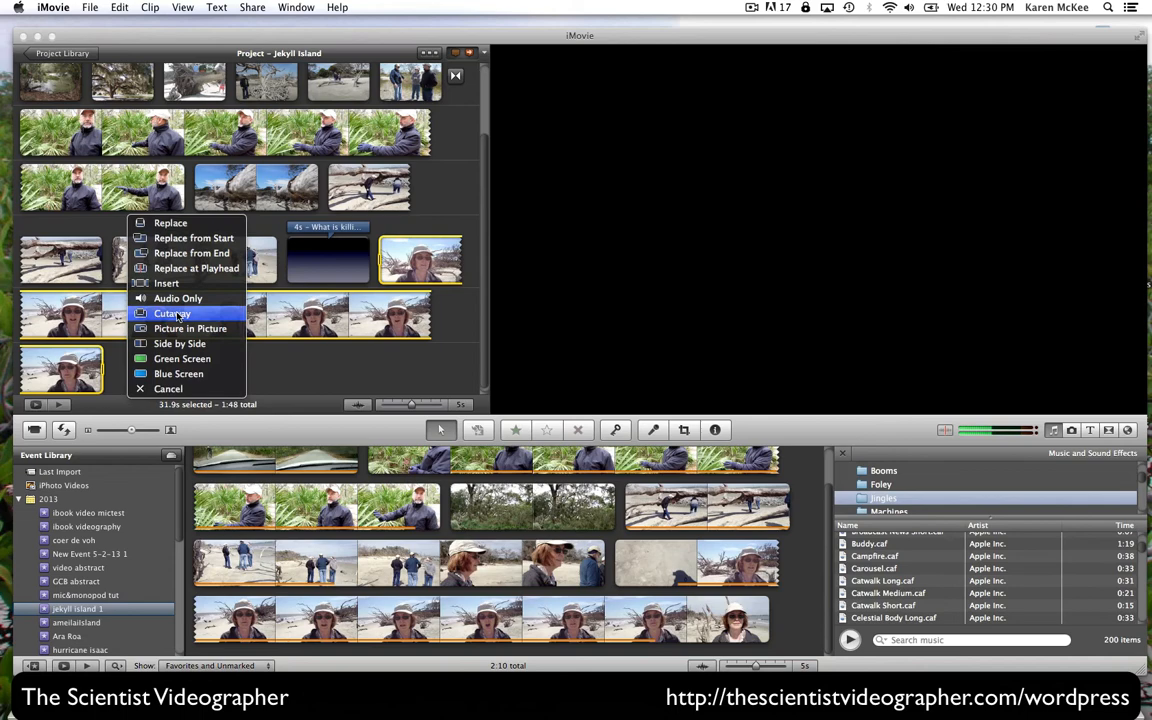
# - Insert the dropped event clip as a cutaway above the beach talking-head clip
pyautogui.click(172, 312)
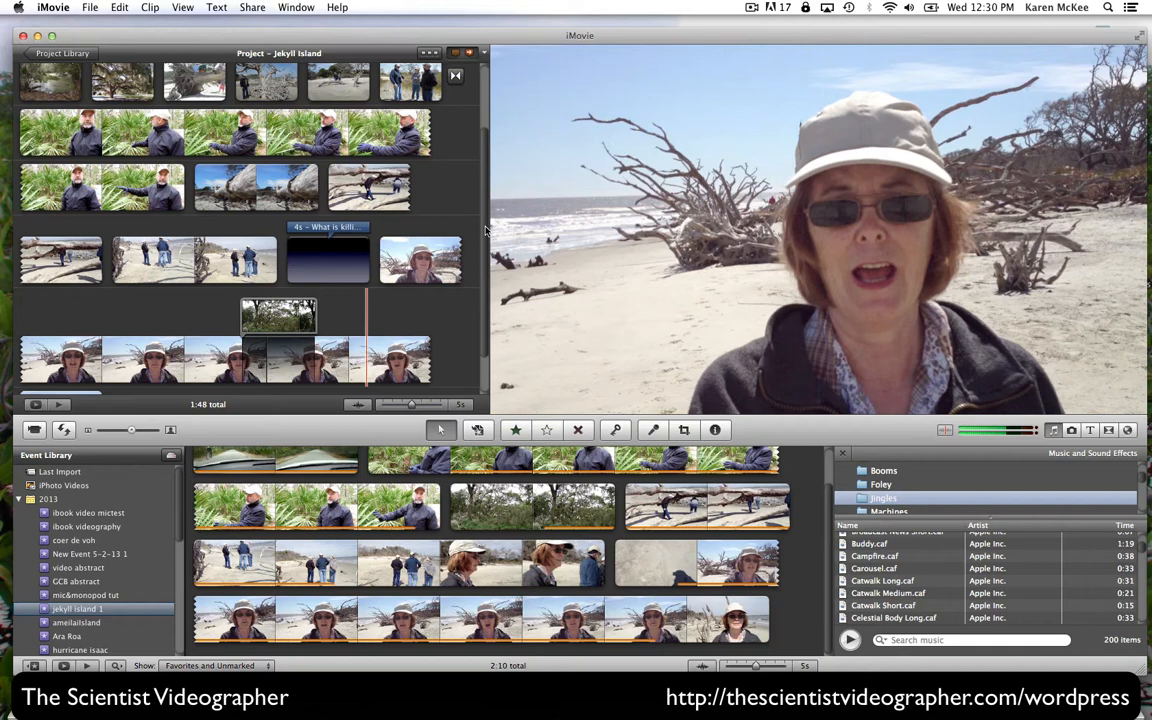
pyautogui.moveTo(500, 290)
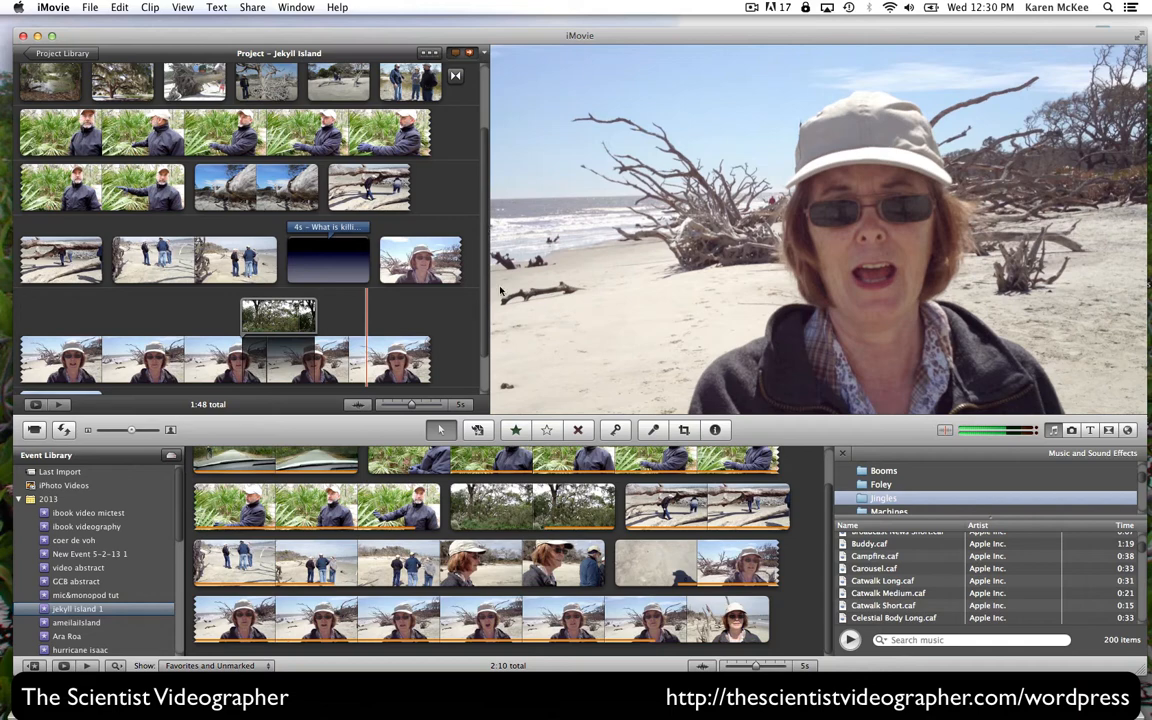
# - Record a voiceover from the USB Audio CODEC input beneath the beach-walking clip
pyautogui.click(652, 430)
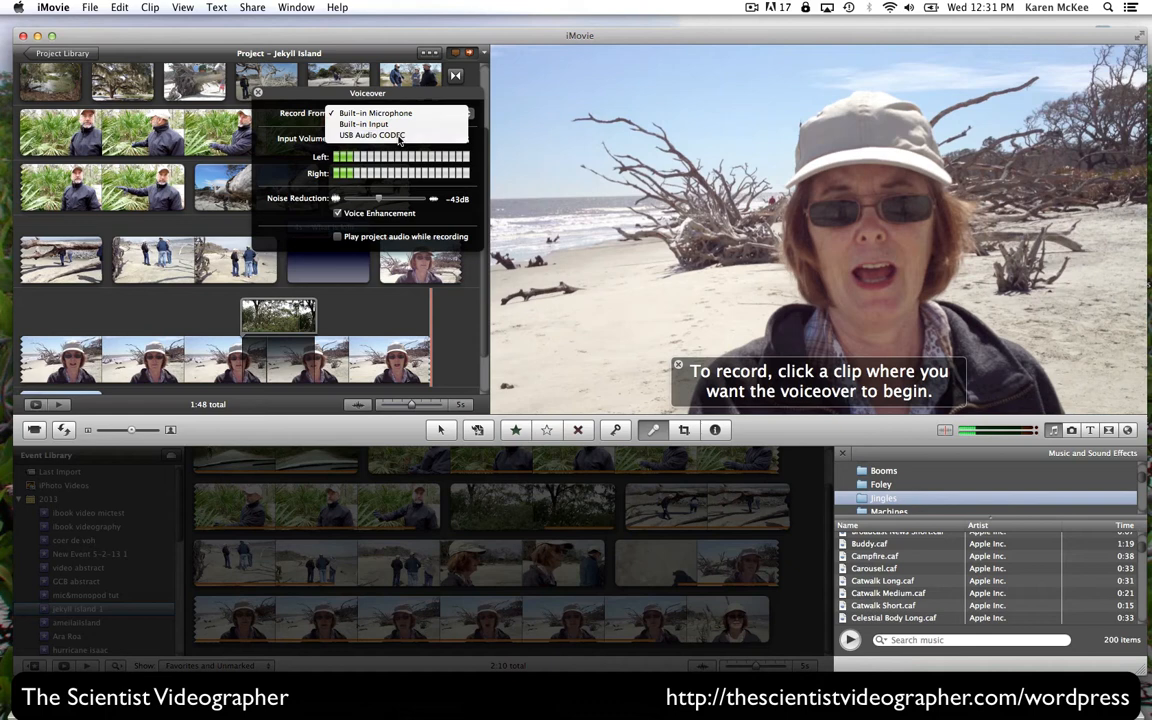
pyautogui.click(372, 136)
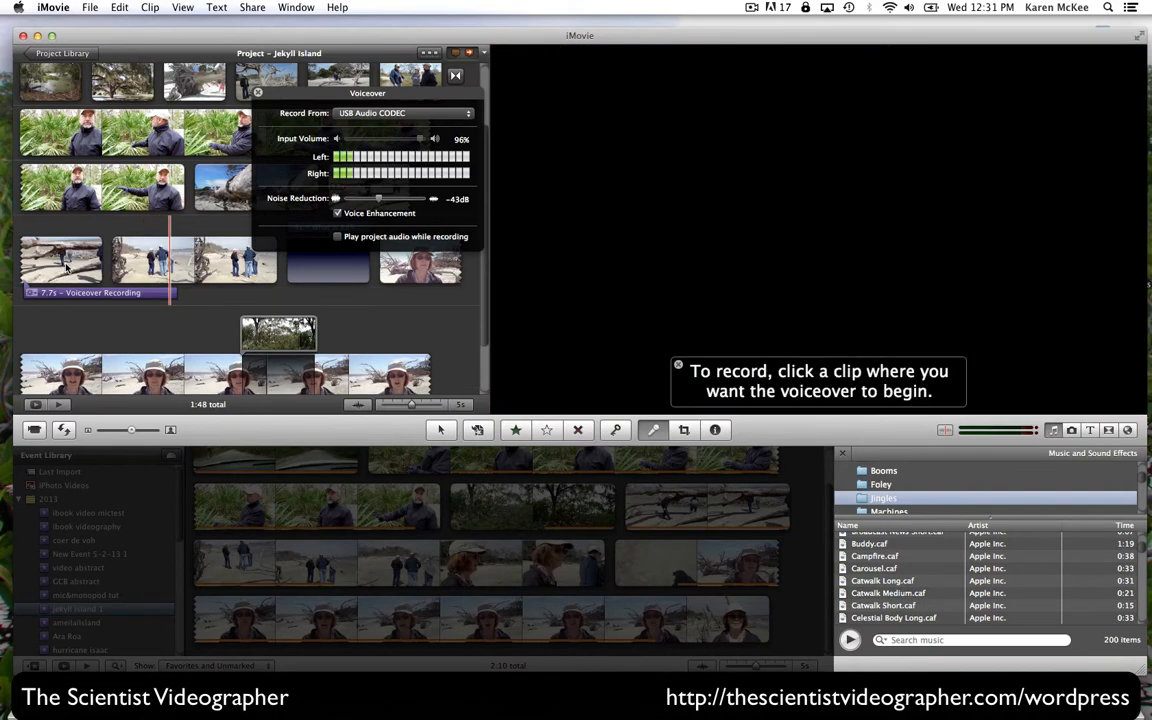
pyautogui.click(60, 260)
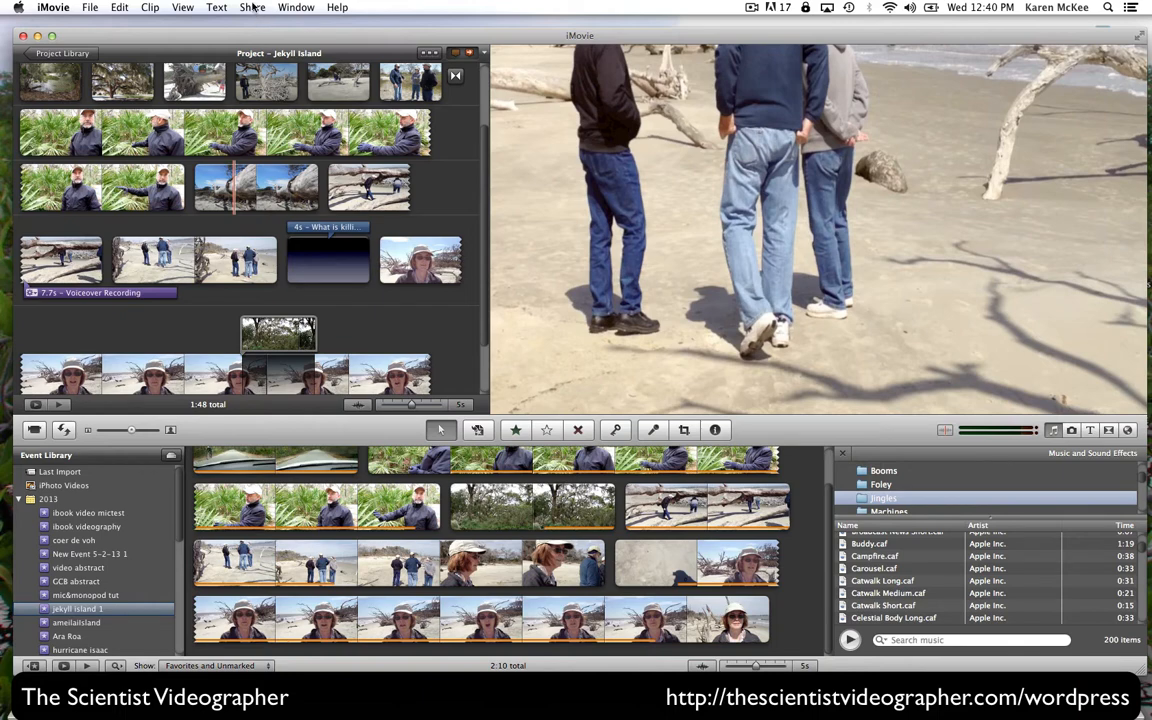
# - Start a QuickTime export of the project with Movie to QuickTime Movie as the format
pyautogui.click(252, 8)
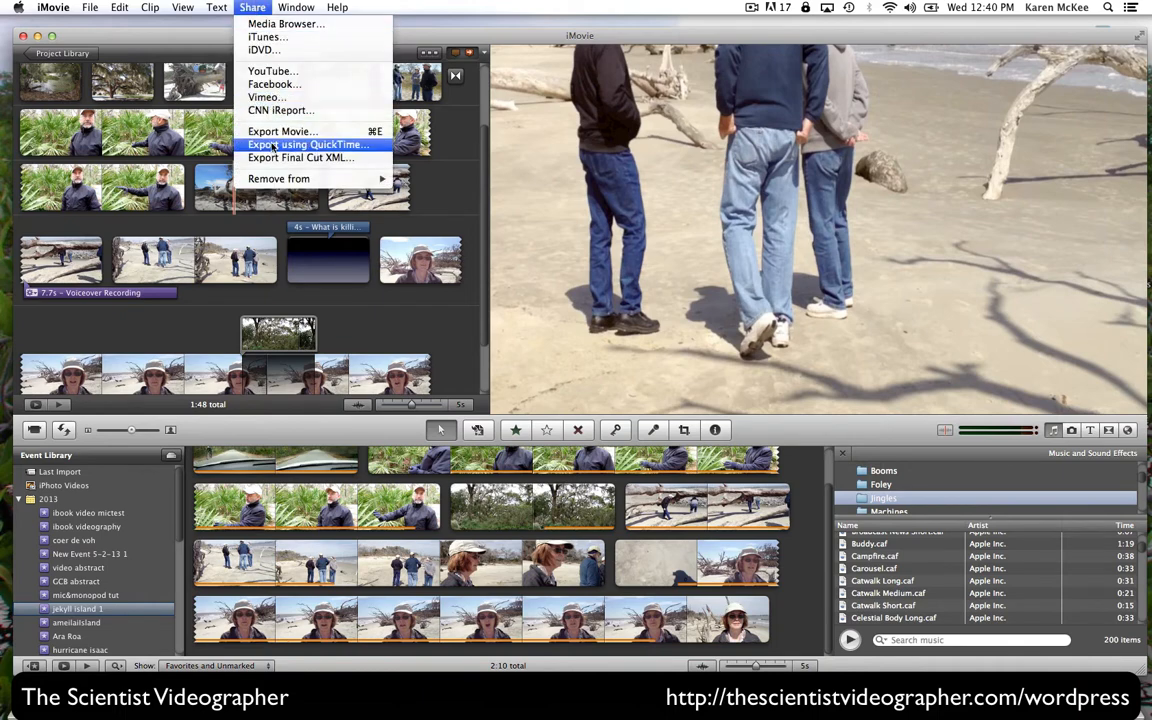
pyautogui.click(308, 144)
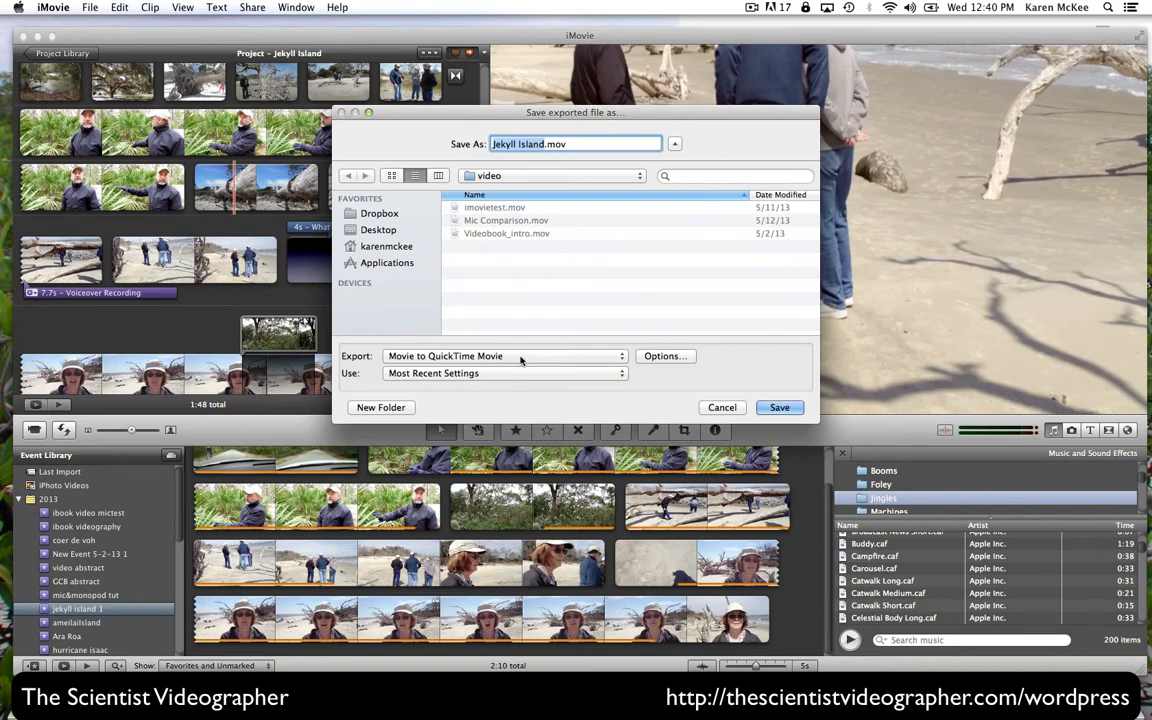
pyautogui.click(504, 356)
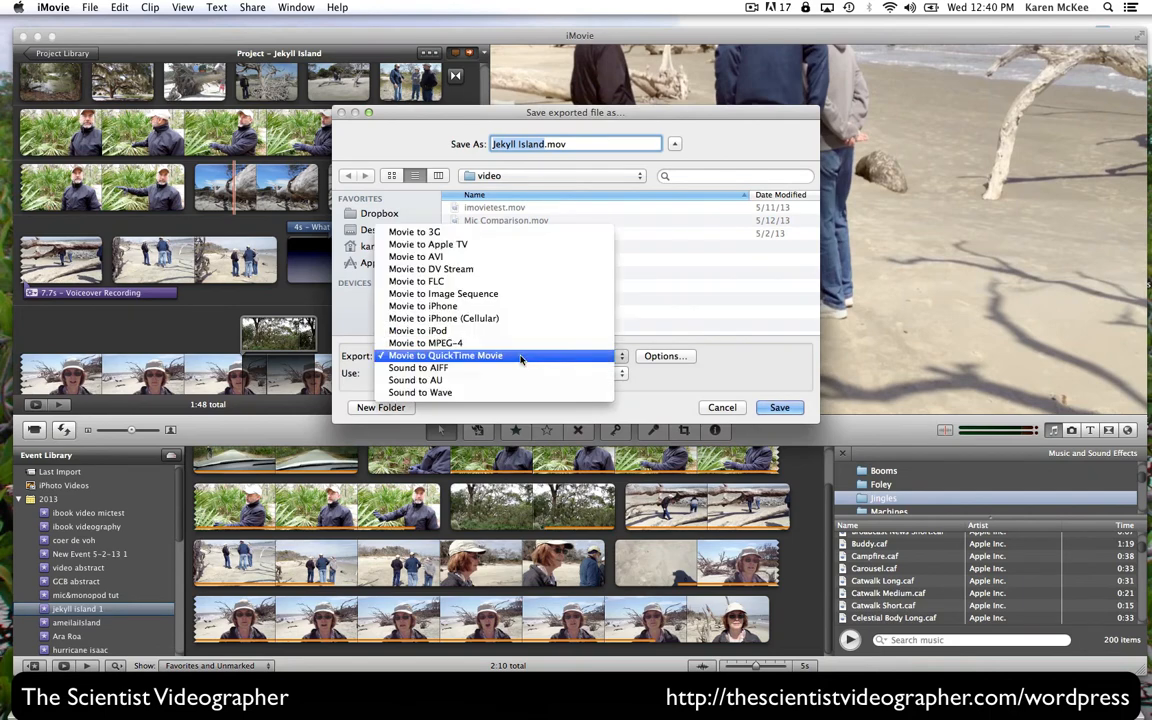
pyautogui.moveTo(484, 356)
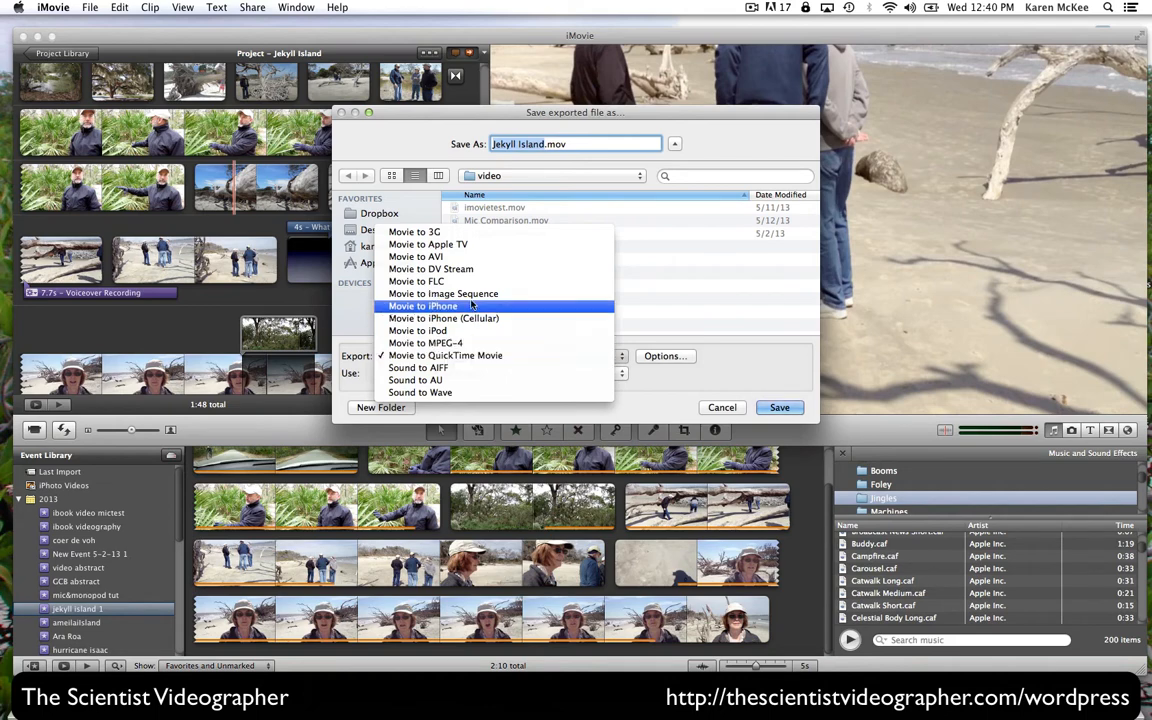
pyautogui.moveTo(428, 244)
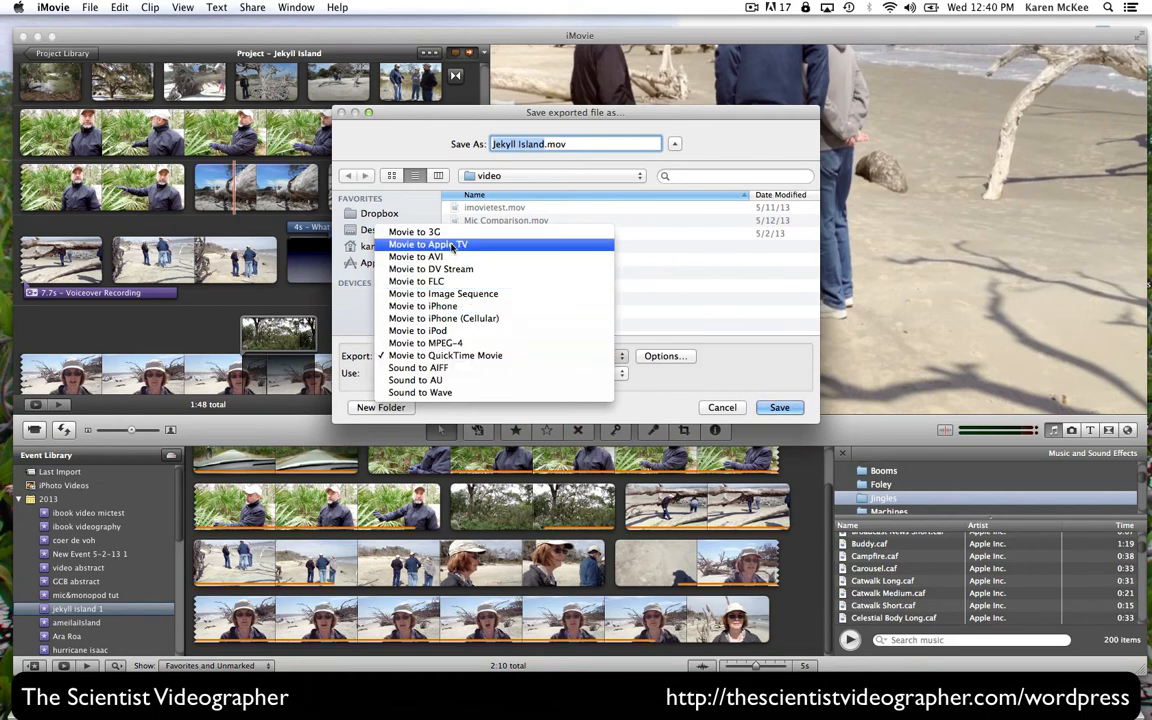
pyautogui.click(444, 356)
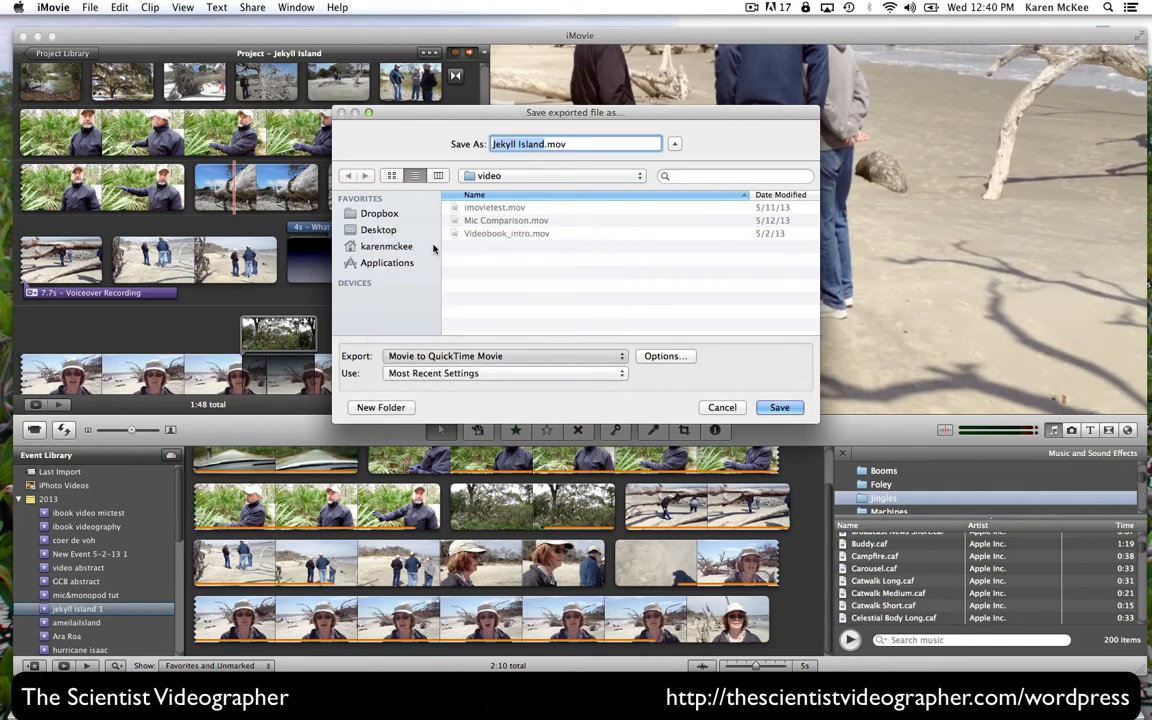
pyautogui.click(504, 356)
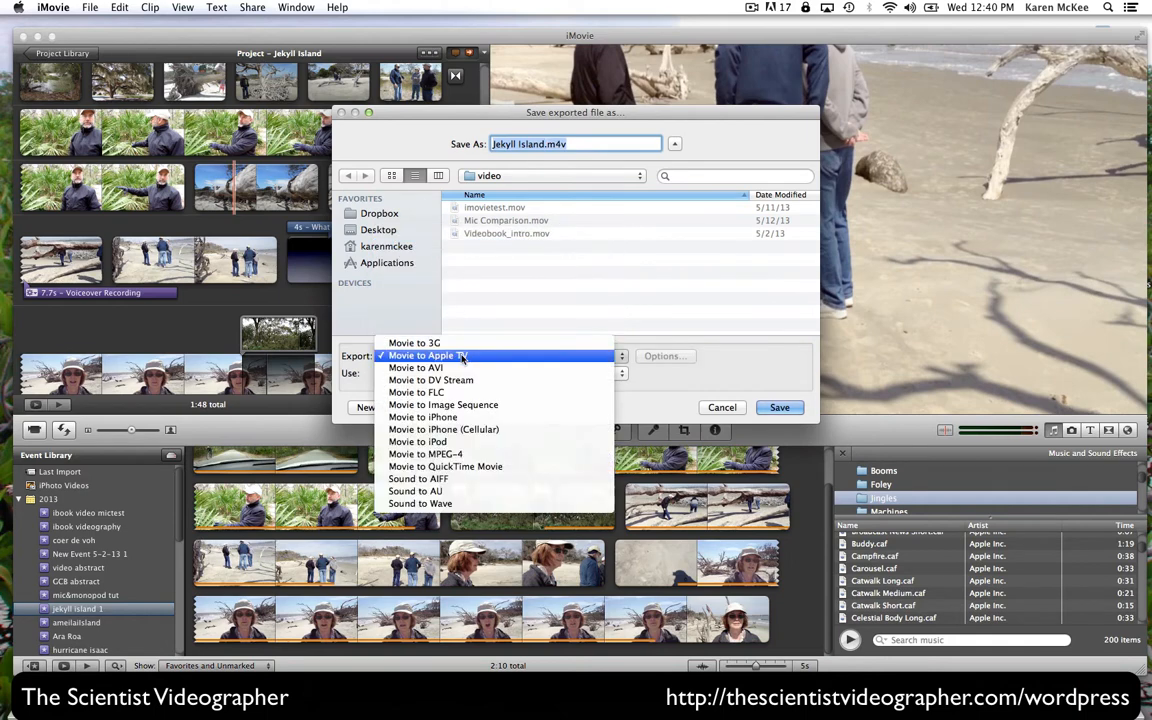
pyautogui.click(444, 466)
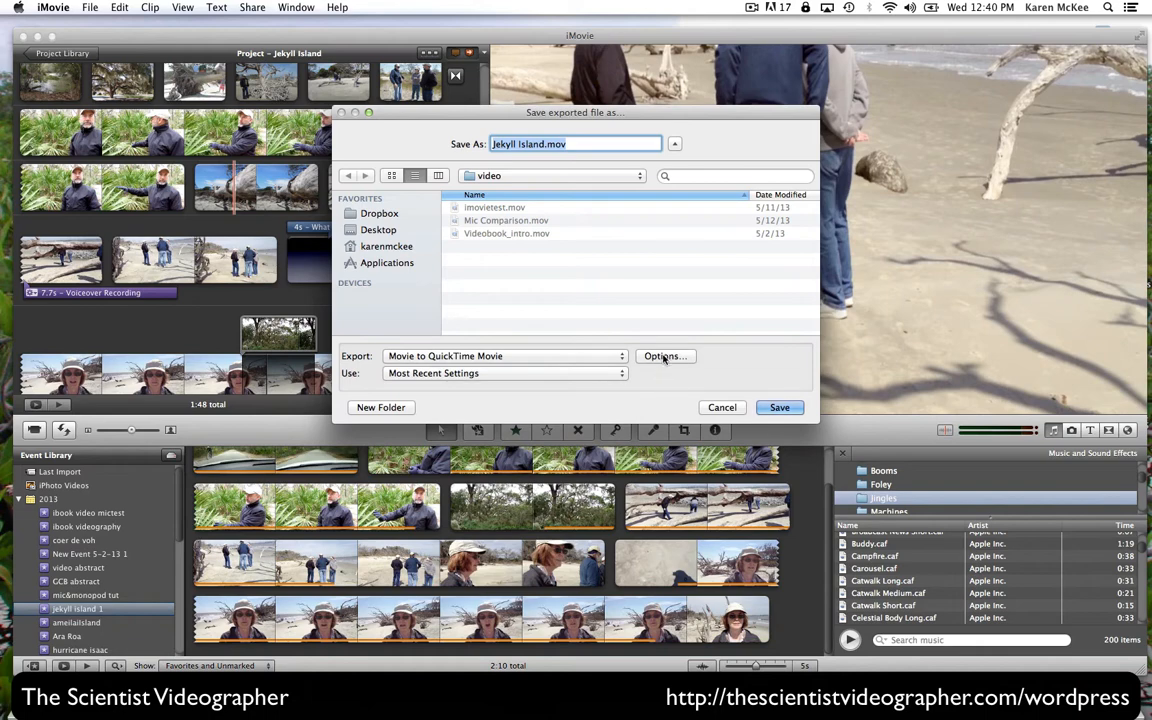
pyautogui.click(664, 356)
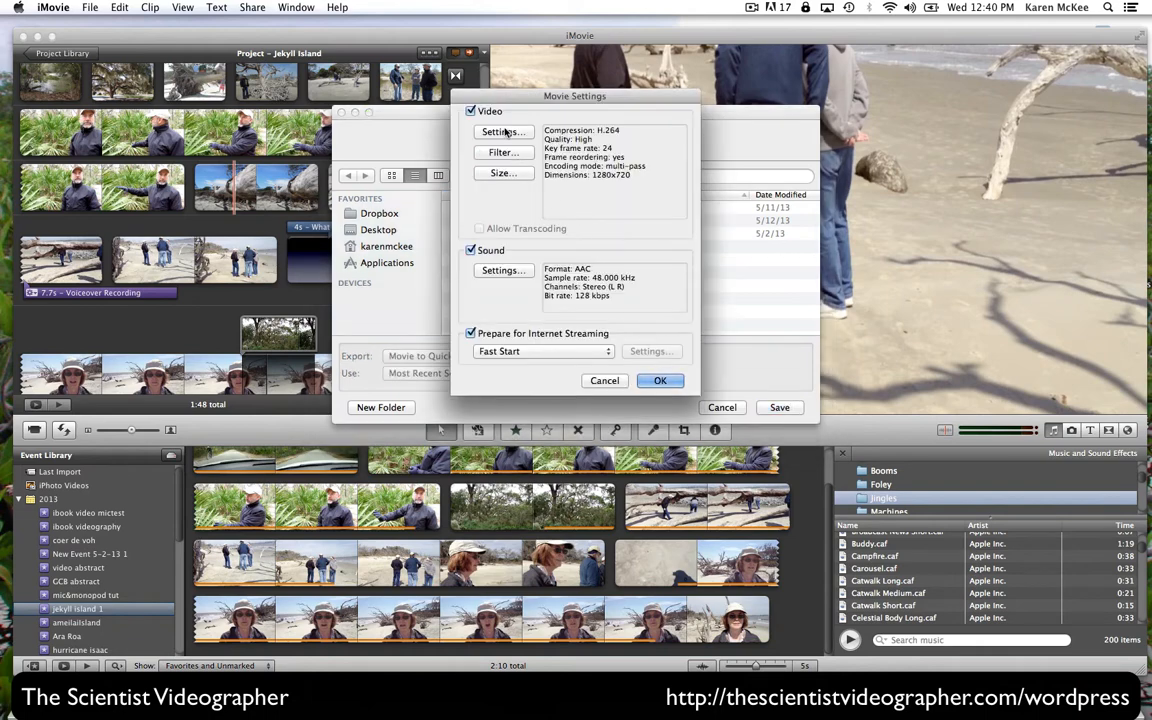
# - Set the export frame size to 1920 x 1080 HD and confirm the movie settings
pyautogui.click(504, 132)
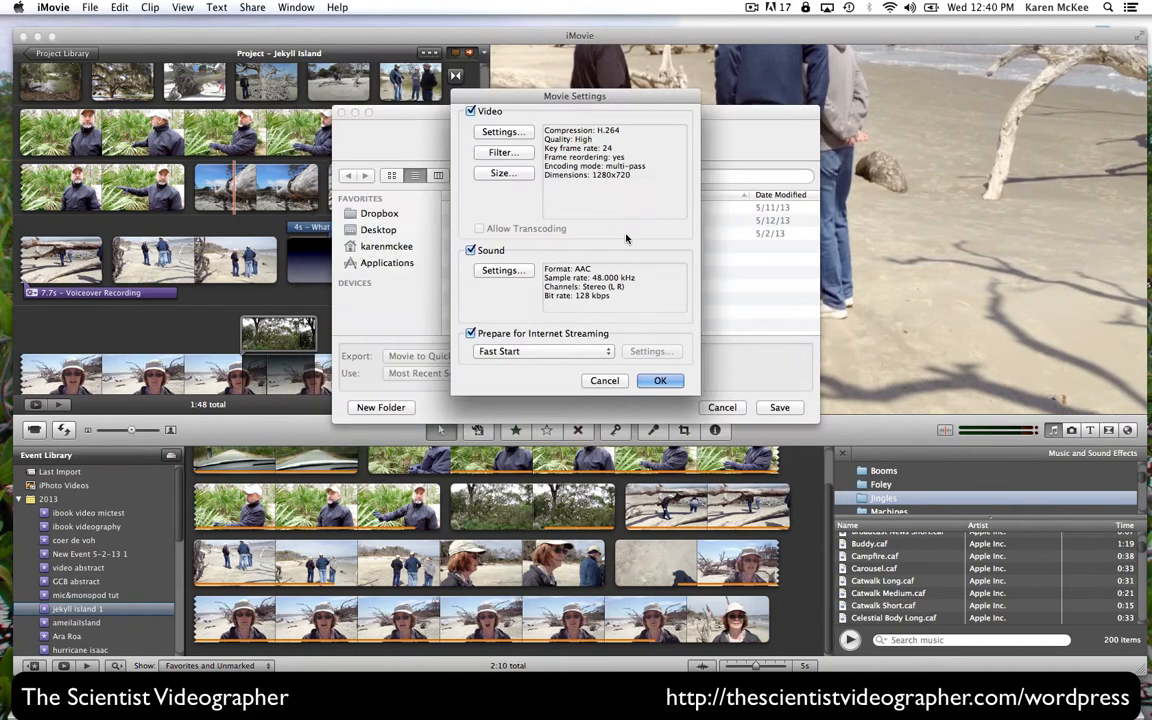
pyautogui.moveTo(584, 206)
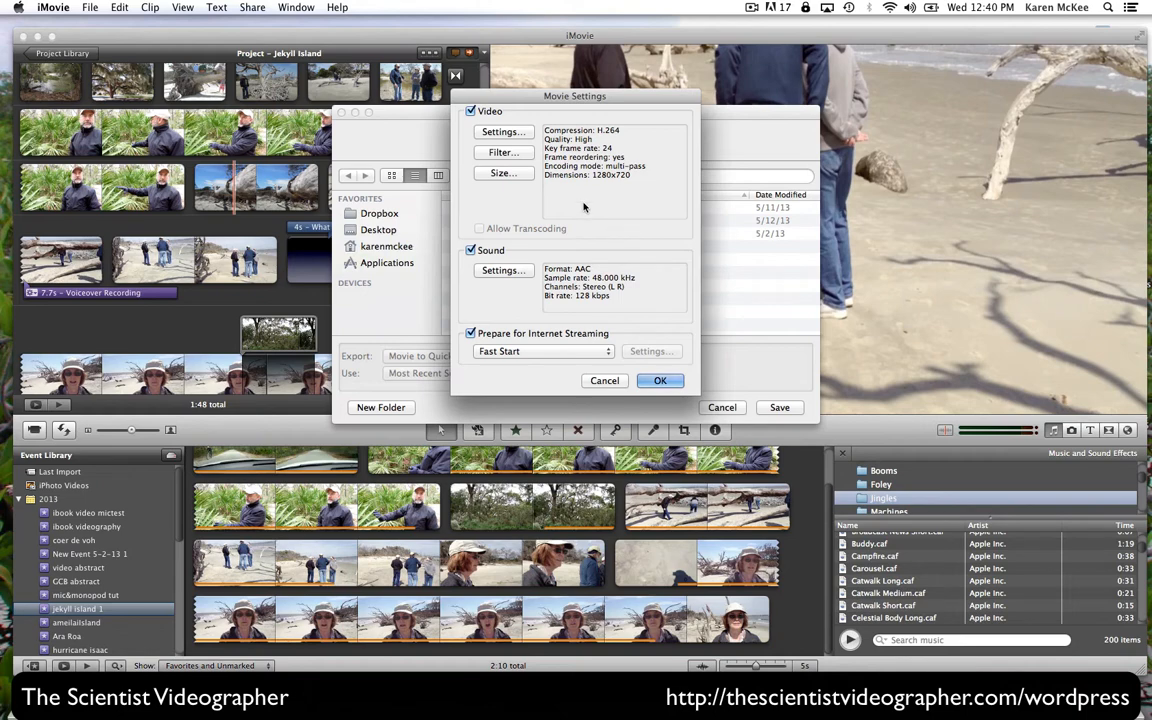
pyautogui.click(504, 172)
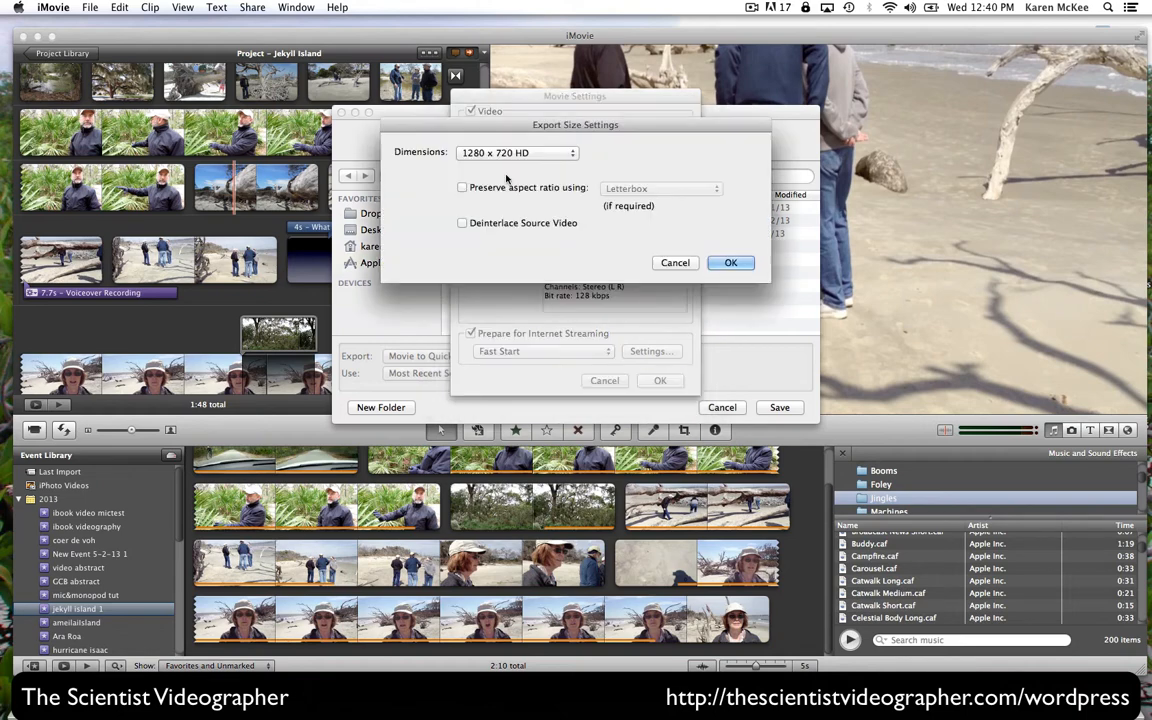
pyautogui.click(516, 152)
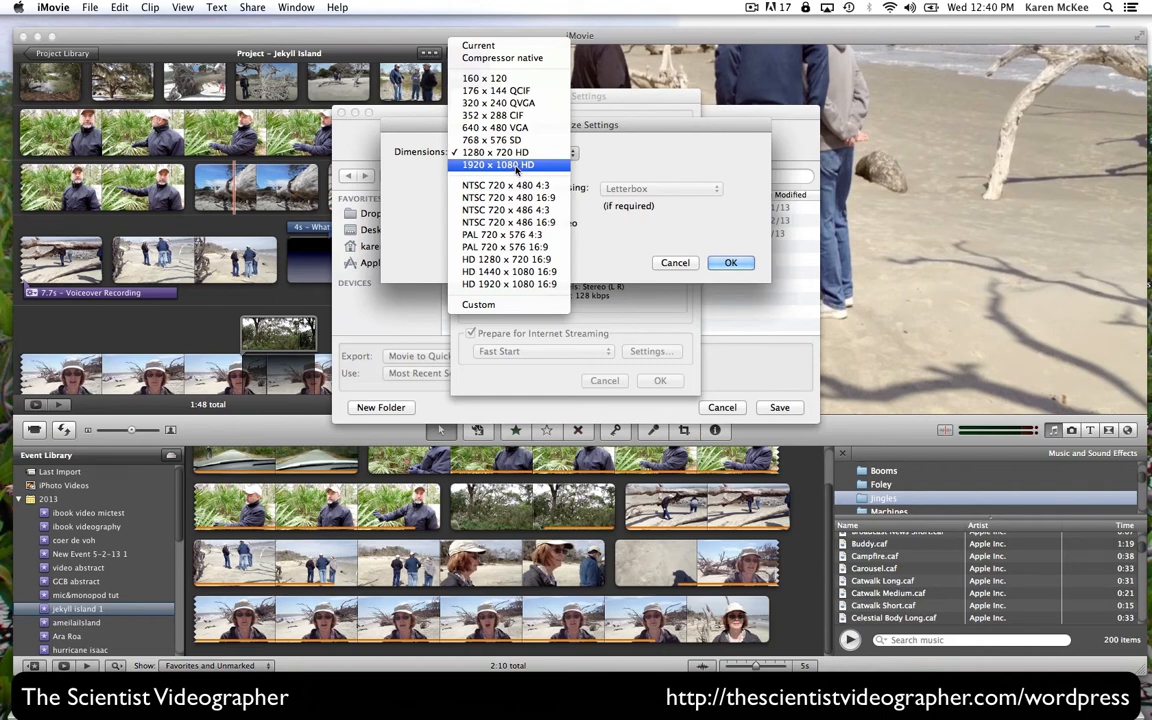
pyautogui.click(498, 164)
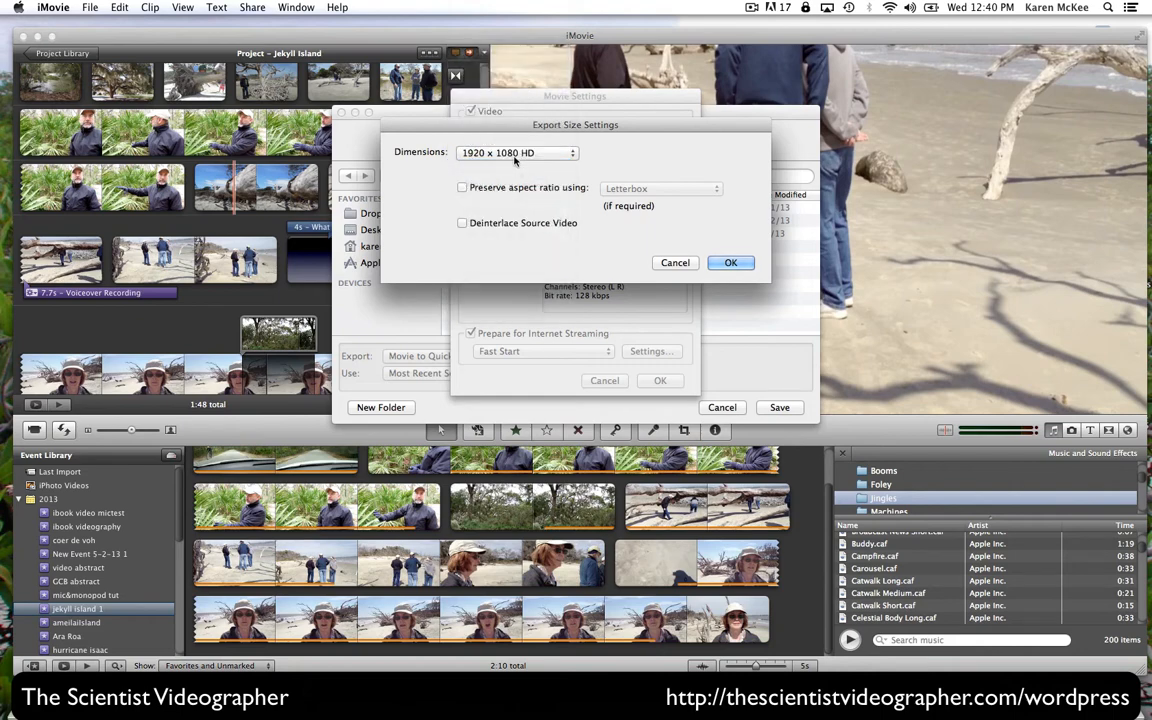
pyautogui.click(730, 262)
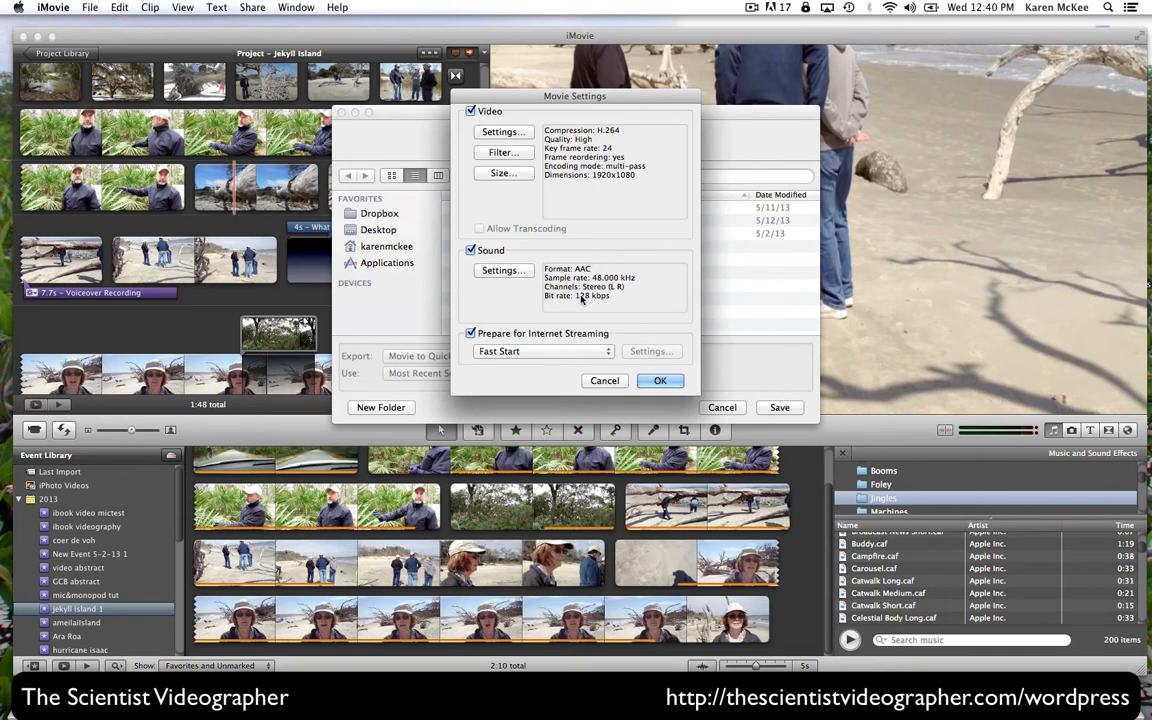
pyautogui.moveTo(620, 308)
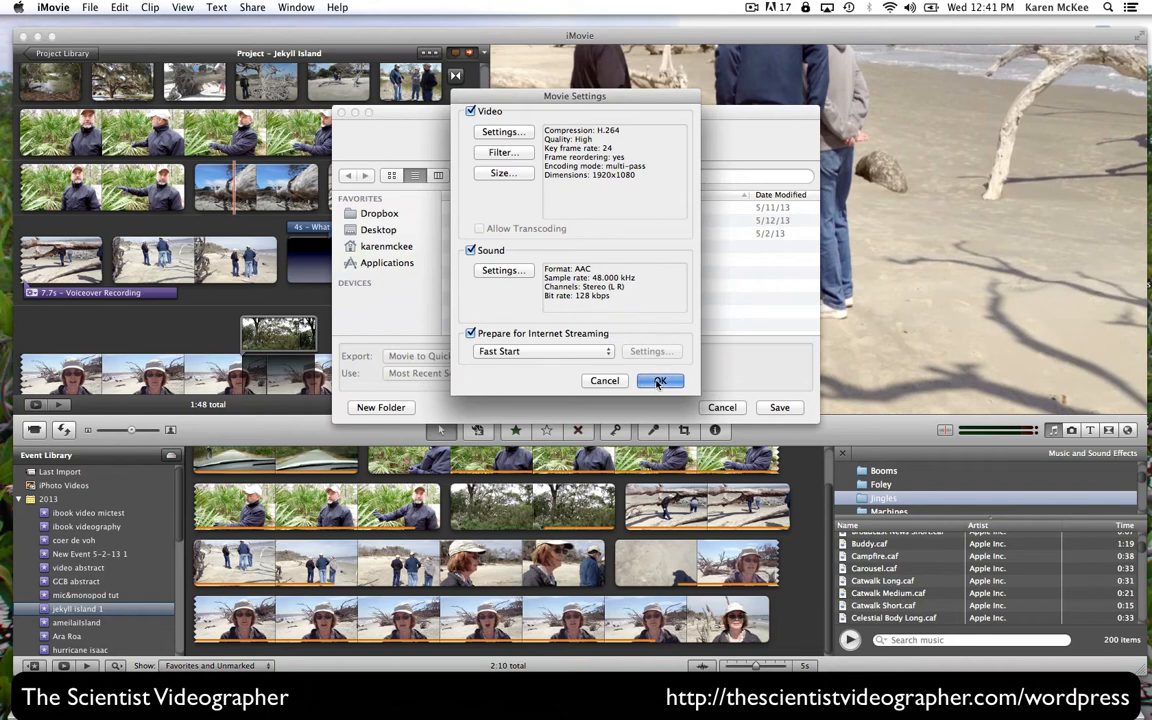
pyautogui.click(660, 380)
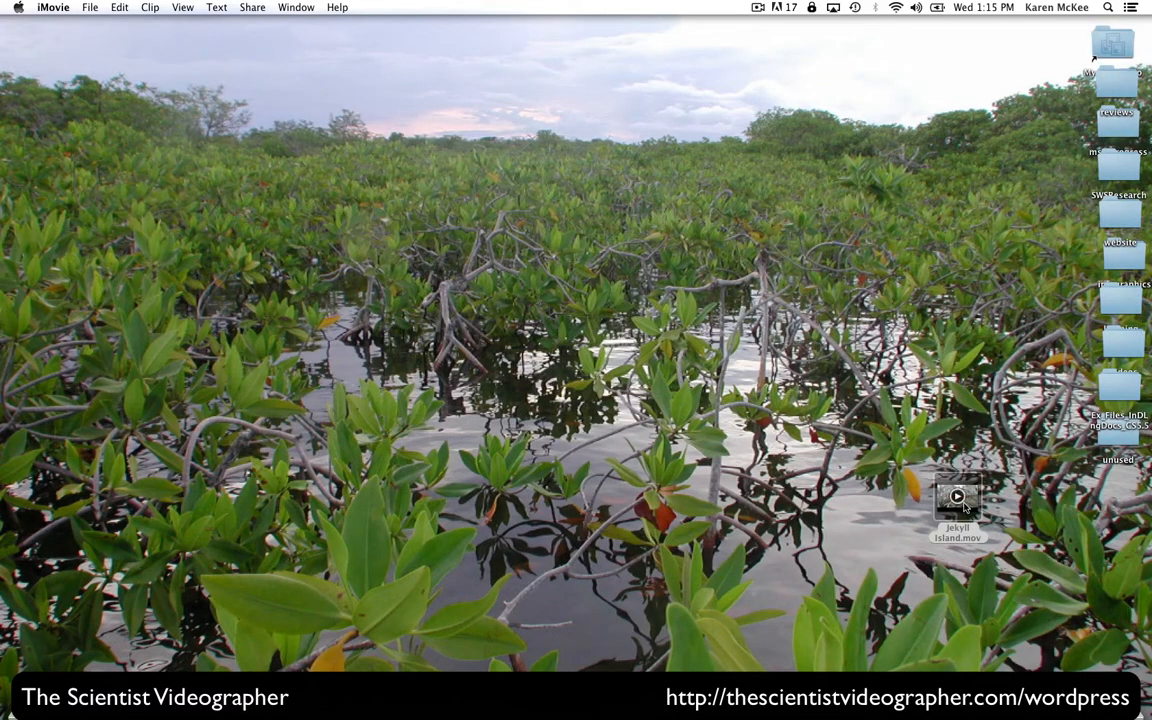
# - Preview the exported Jekyll Island.mov from the desktop, then return to the iMovie project
pyautogui.click(956, 496)
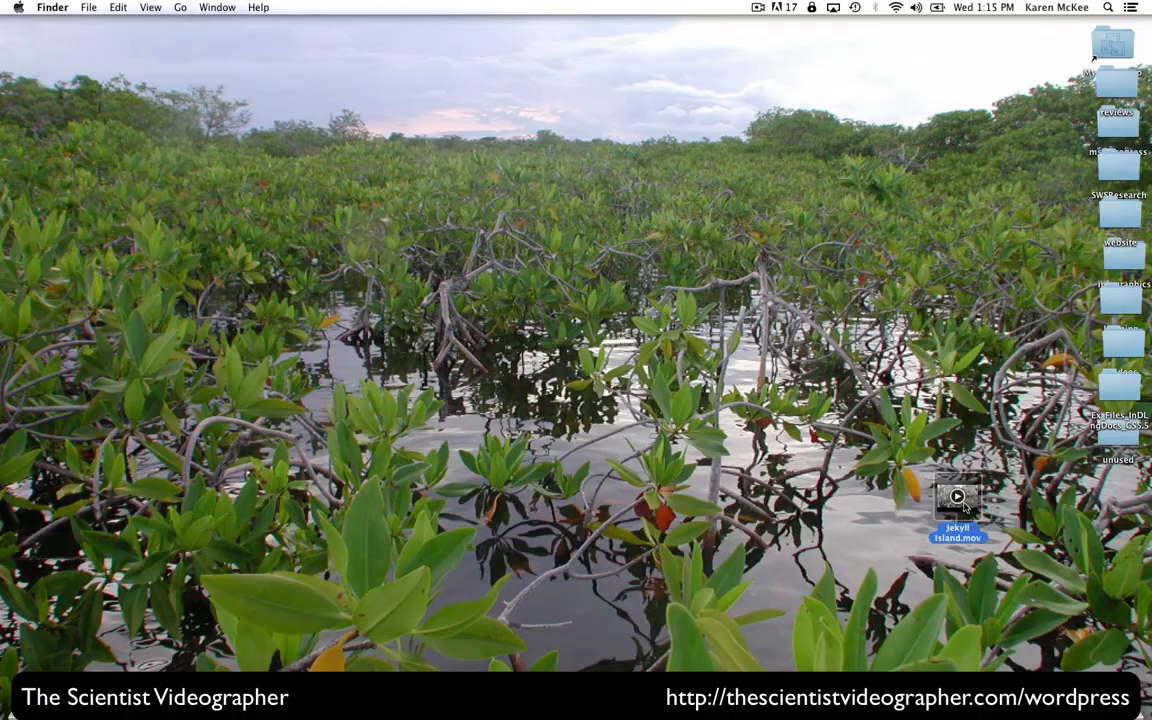
pyautogui.doubleClick(956, 496)
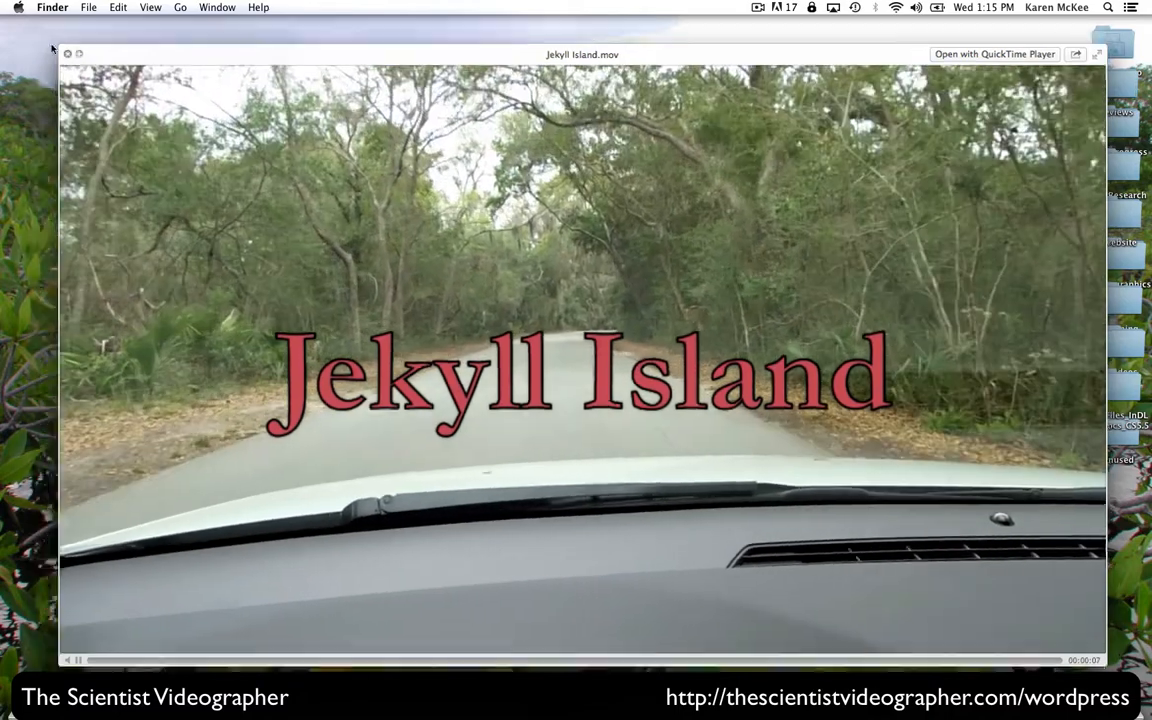
pyautogui.click(68, 52)
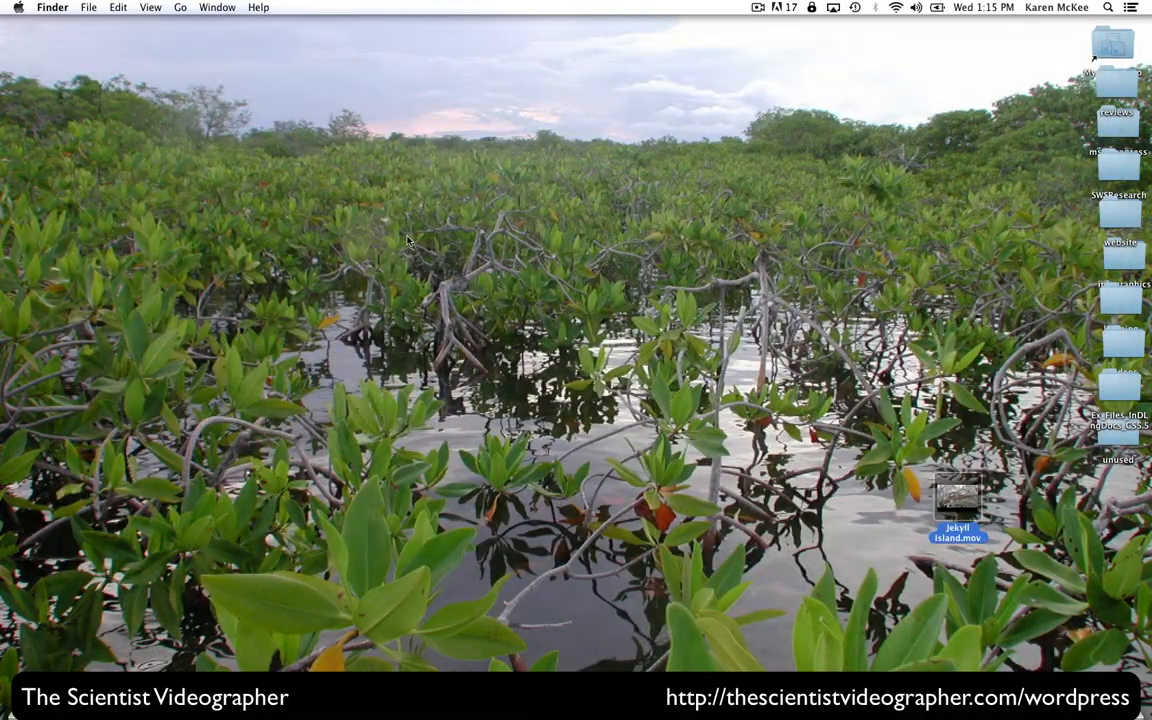
pyautogui.moveTo(1014, 440)
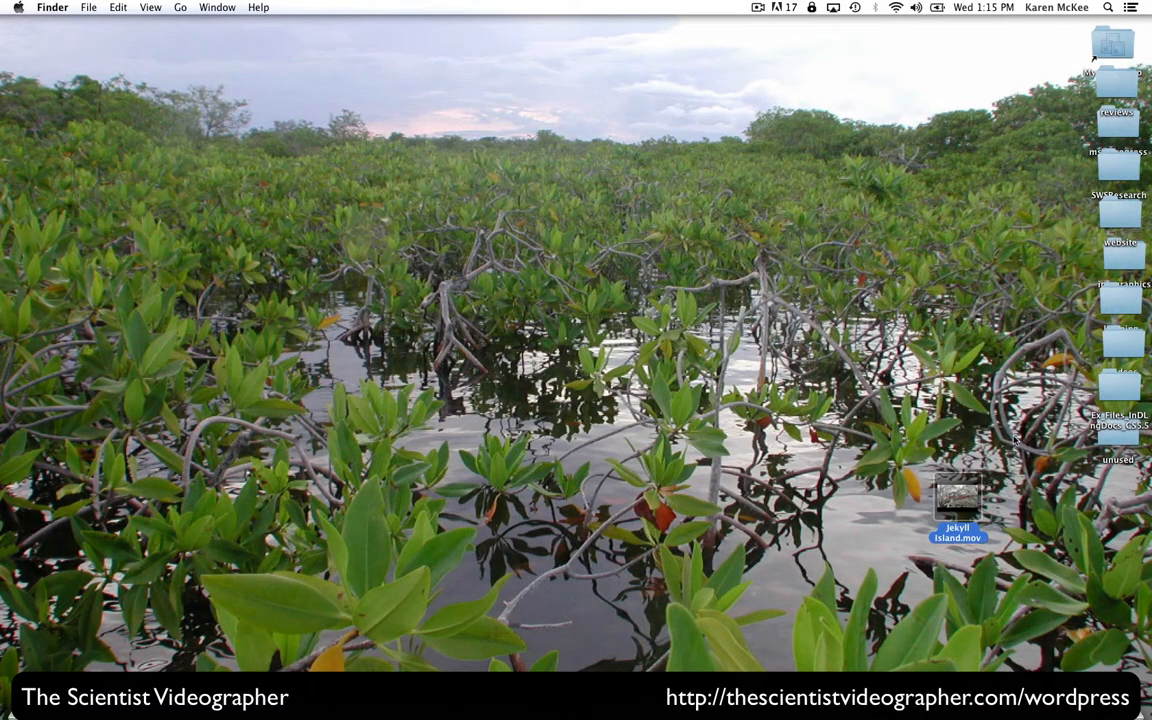
pyautogui.doubleClick(956, 496)
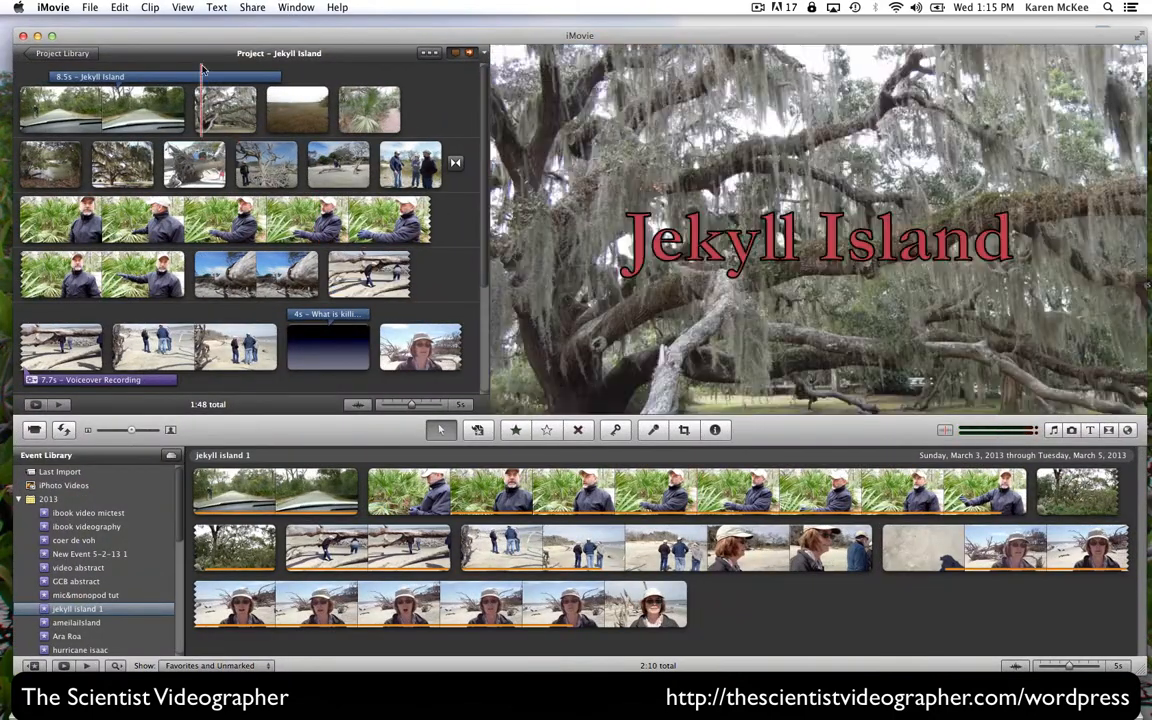
# - Review the YouTube publishing details (Jekyll Island, Science & Technology, HD 1080p) and dismiss them
pyautogui.click(252, 8)
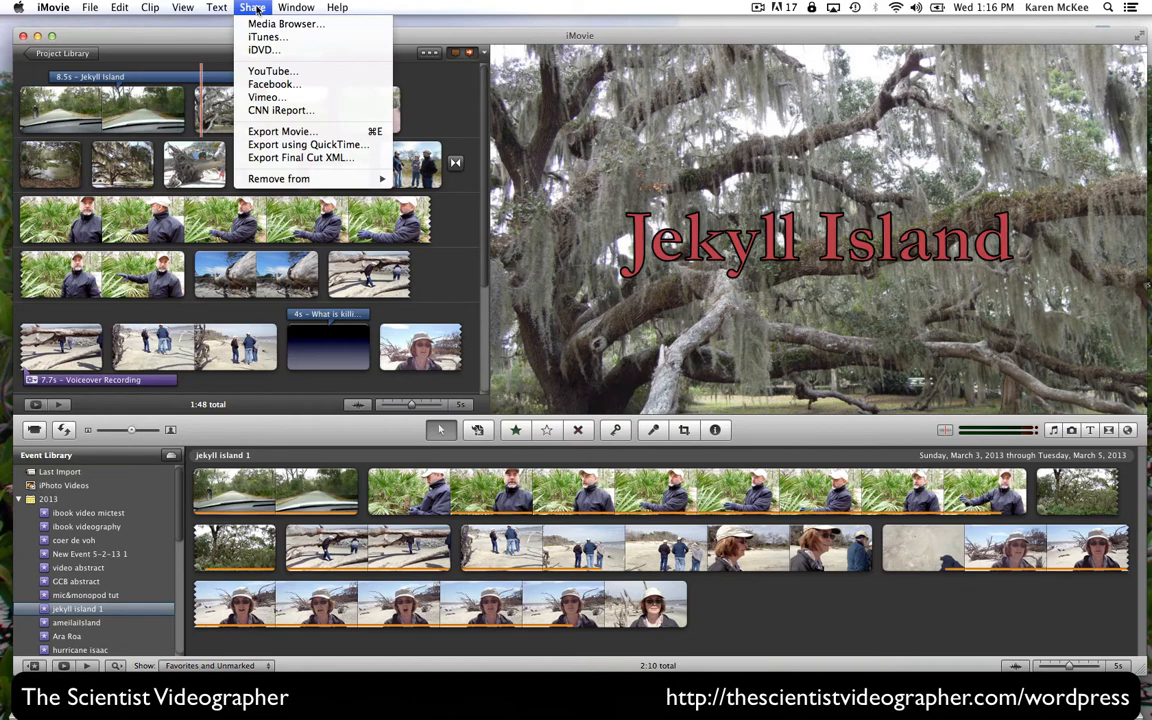
pyautogui.moveTo(272, 72)
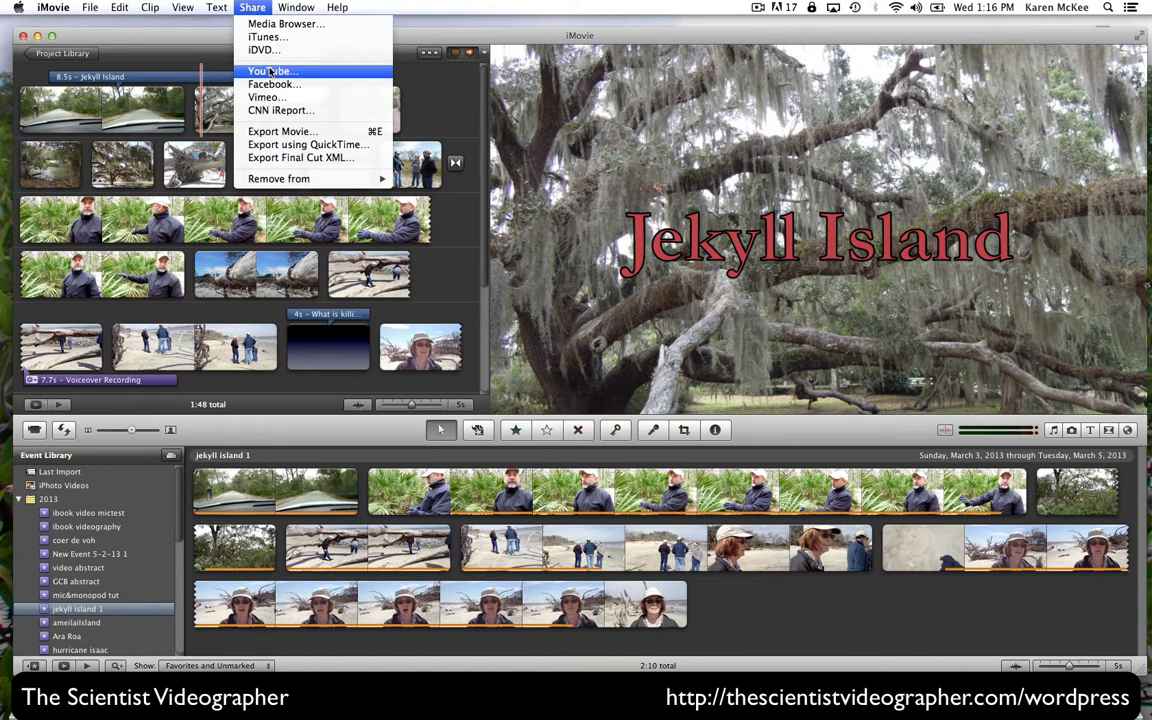
pyautogui.click(272, 72)
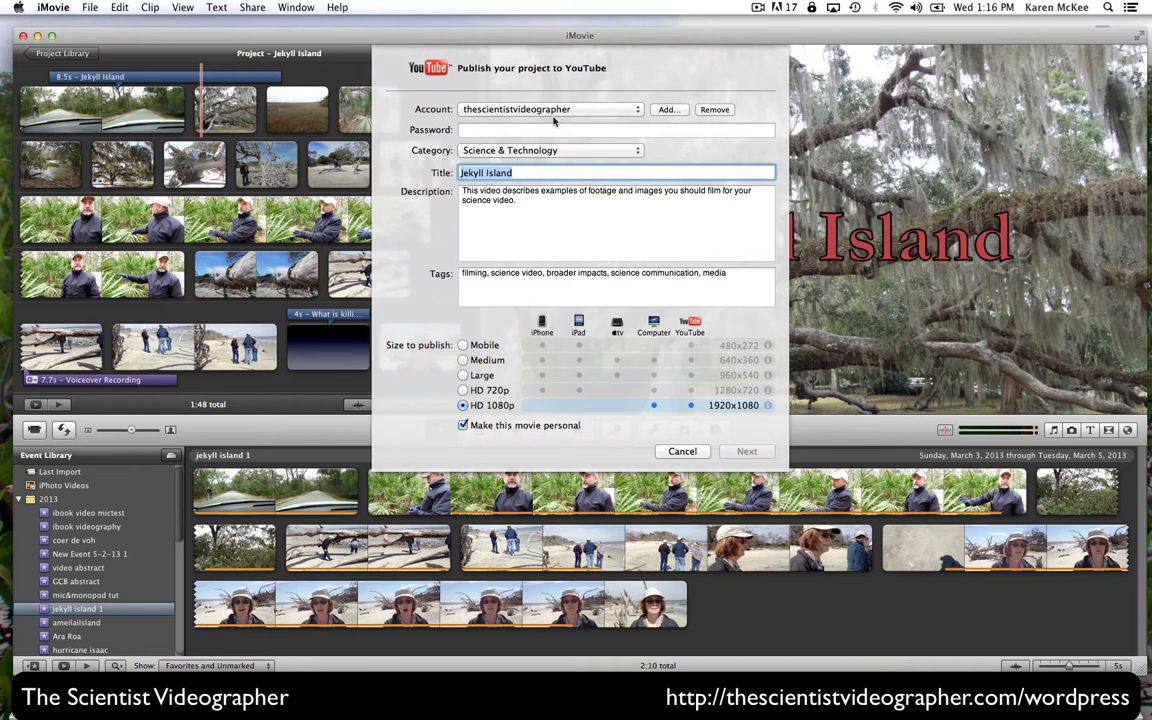
pyautogui.moveTo(476, 134)
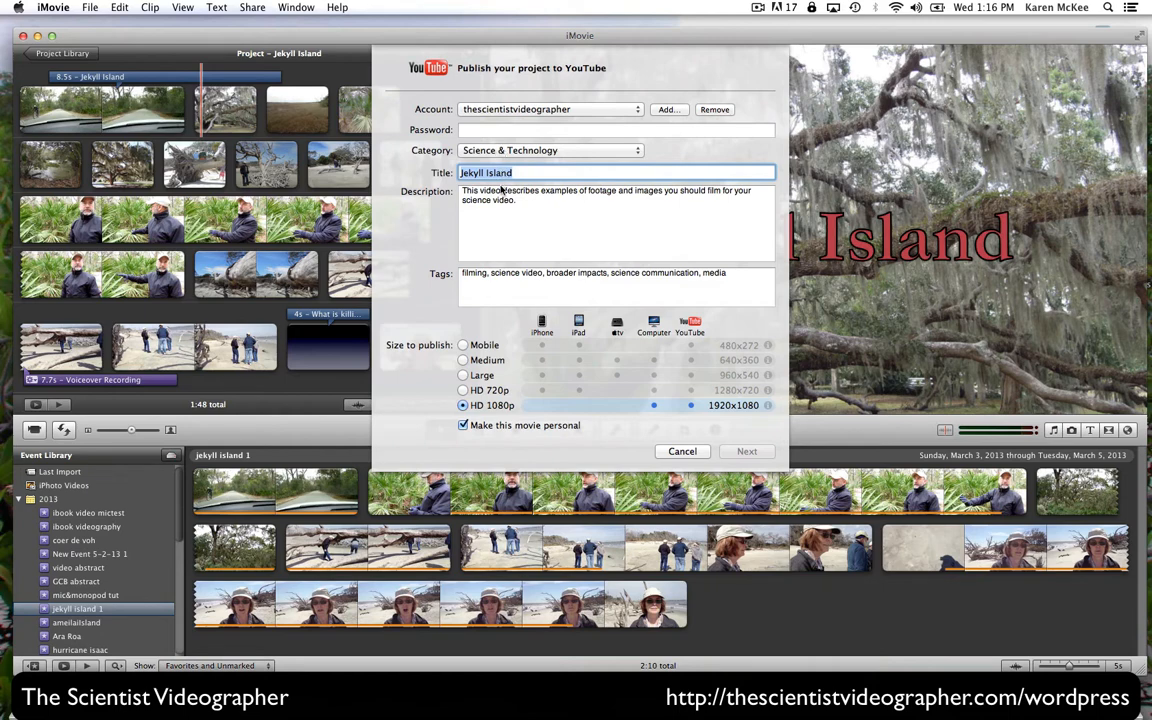
pyautogui.moveTo(500, 224)
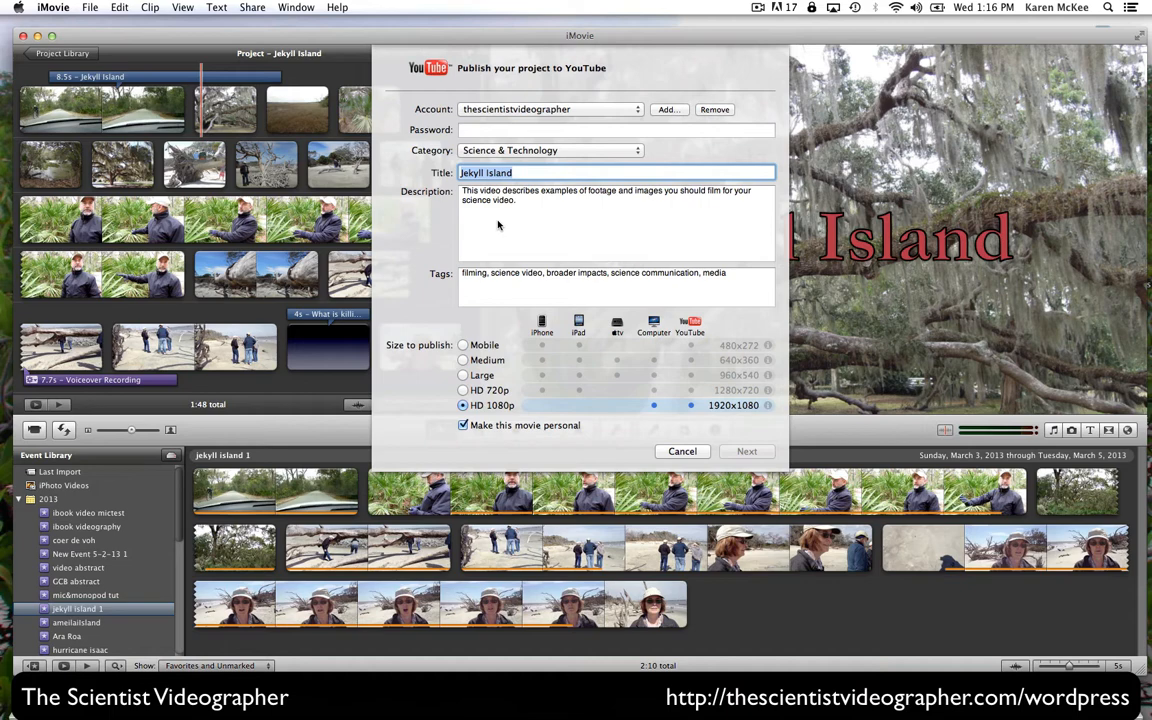
pyautogui.click(682, 452)
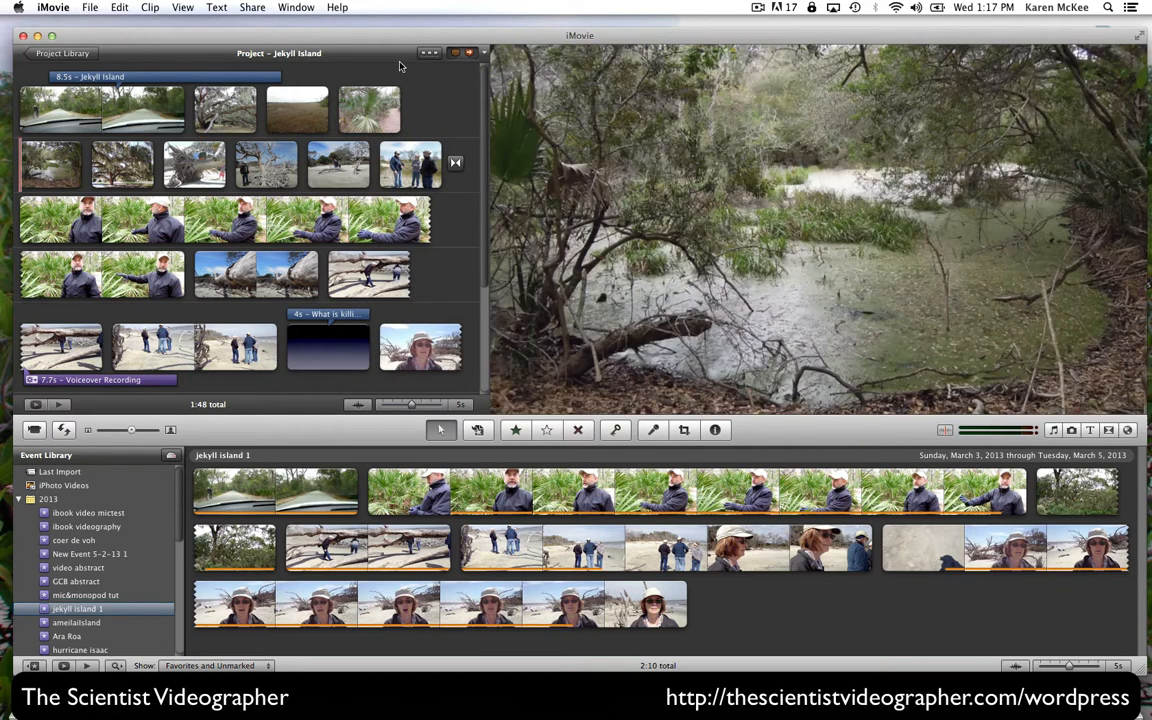
pyautogui.click(336, 8)
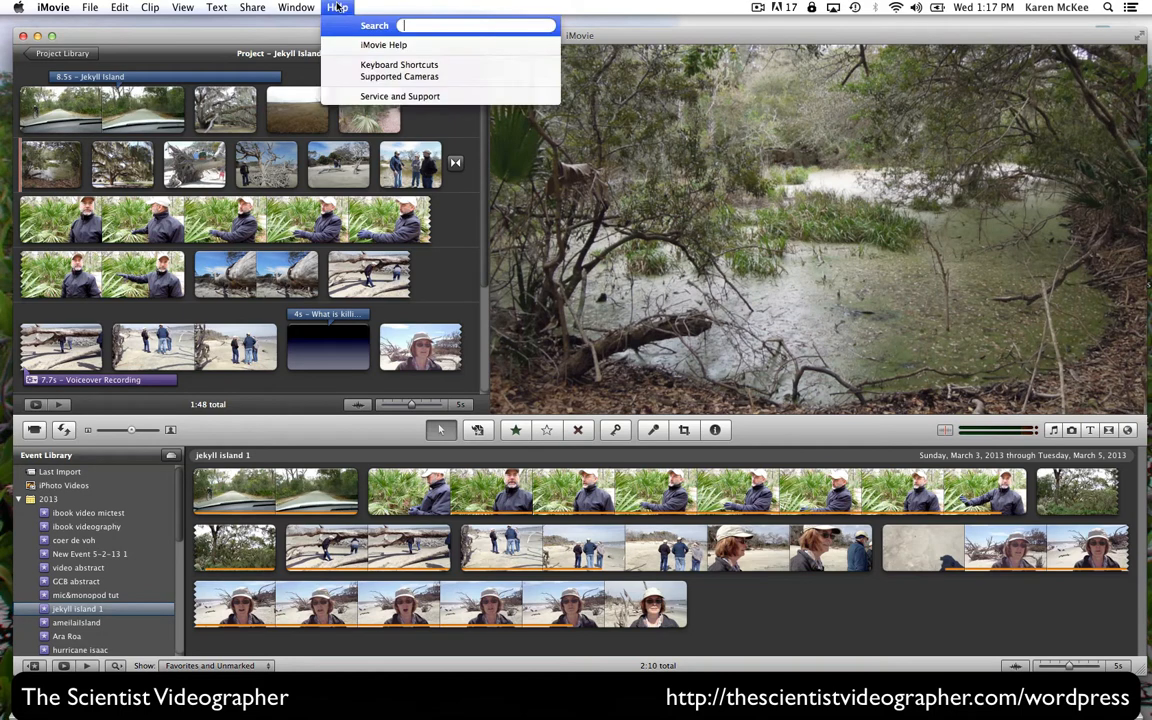